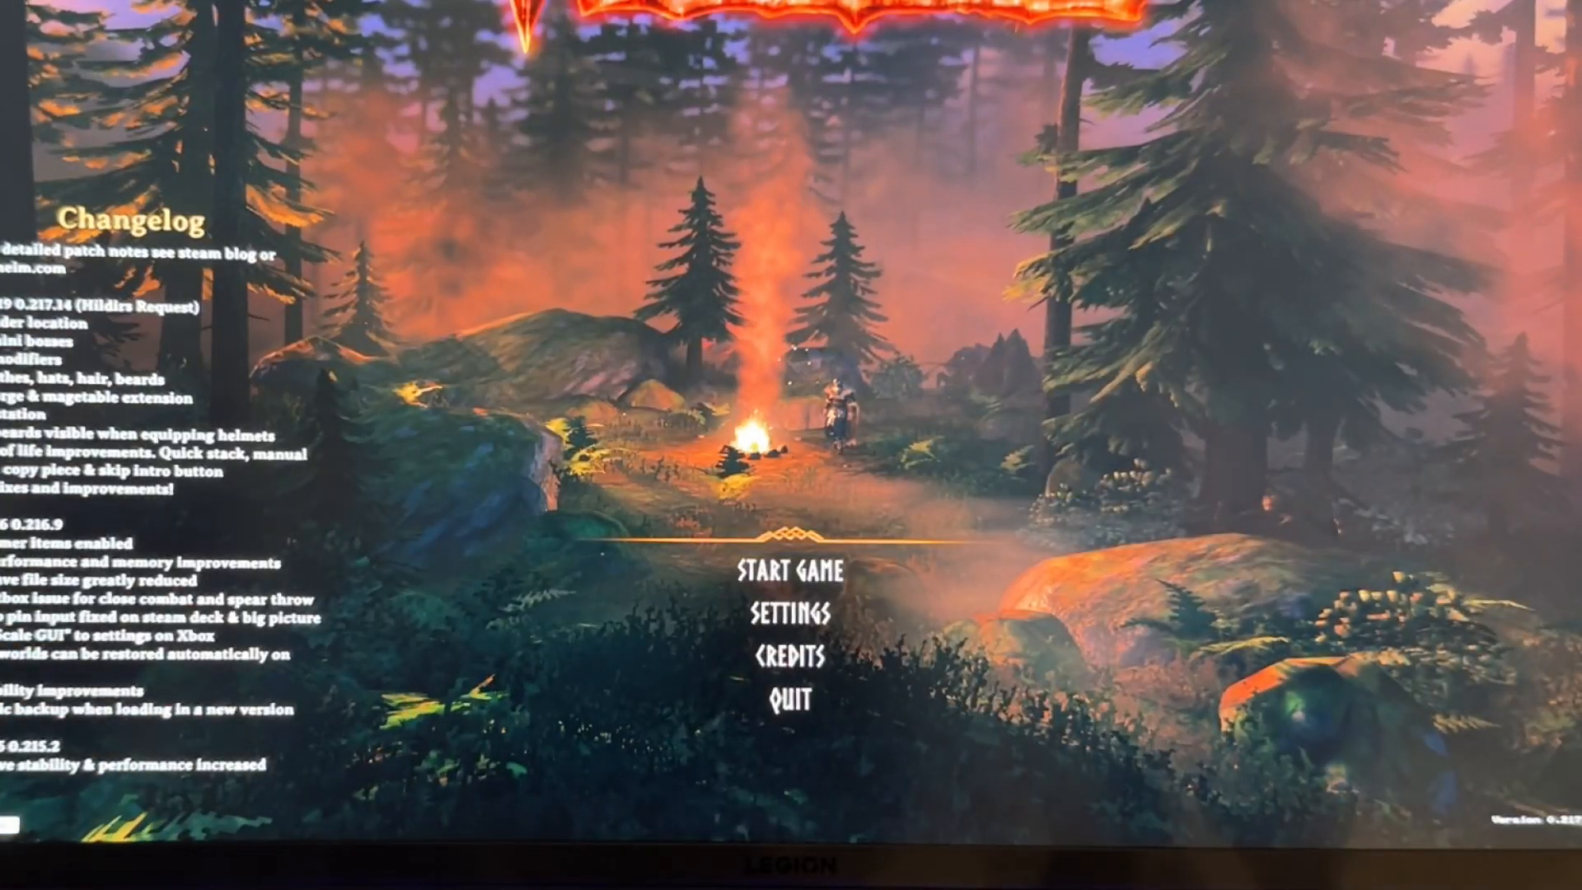
- Start the Valheim game session and load into the Meadows world
{"action": "left_click", "coordinate": [732, 650]}
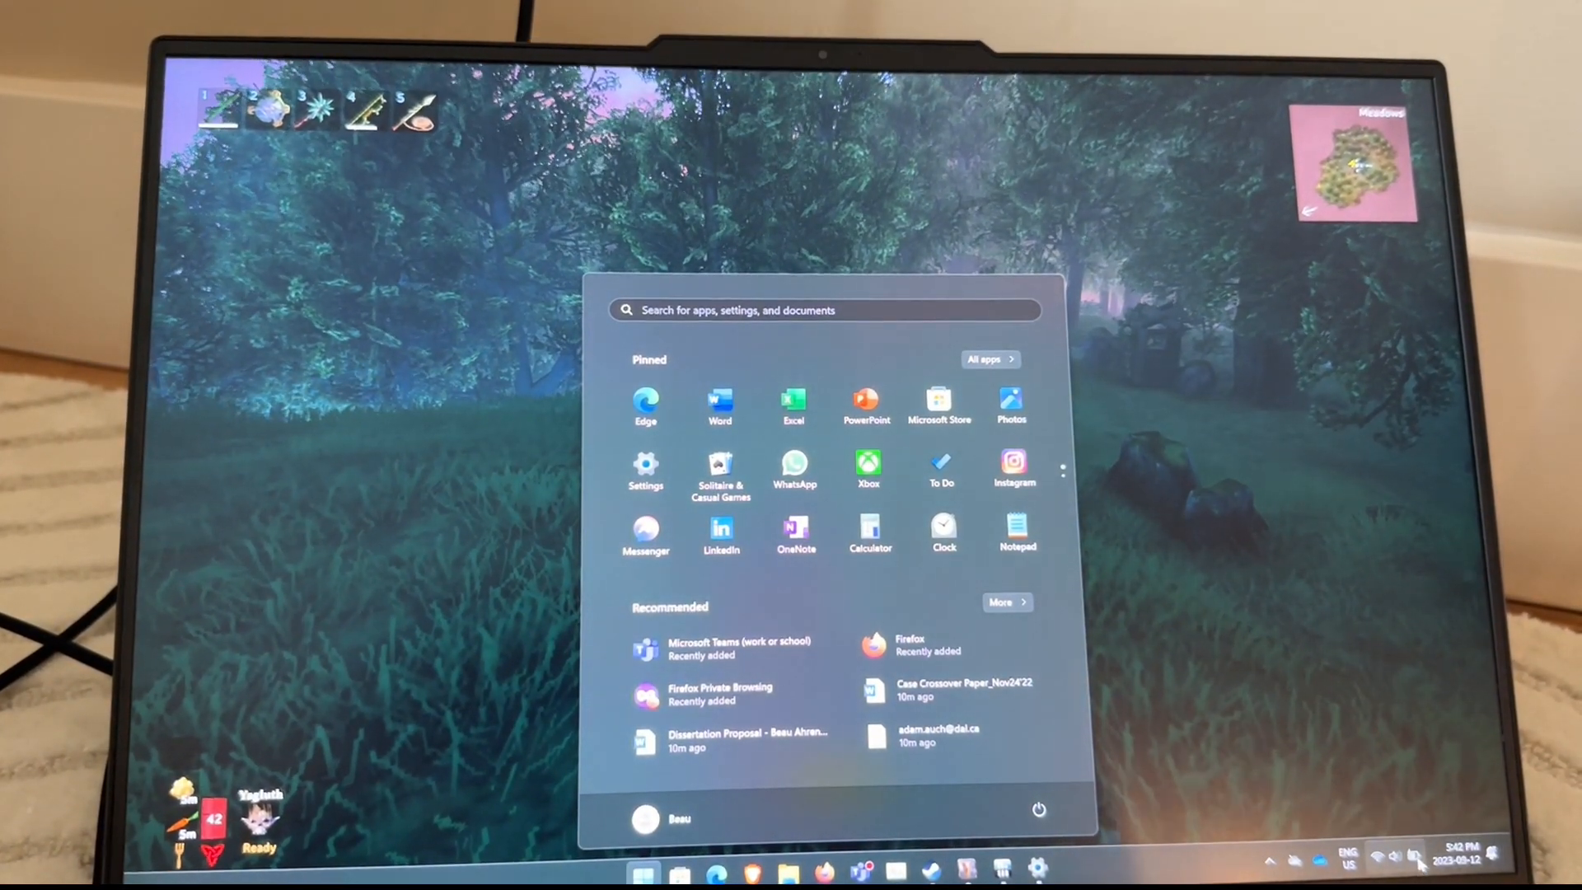
- Bring up the HWiNFO64 sensor window with live GPU, battery and network readings
{"action": "left_click", "coordinate": [1394, 856]}
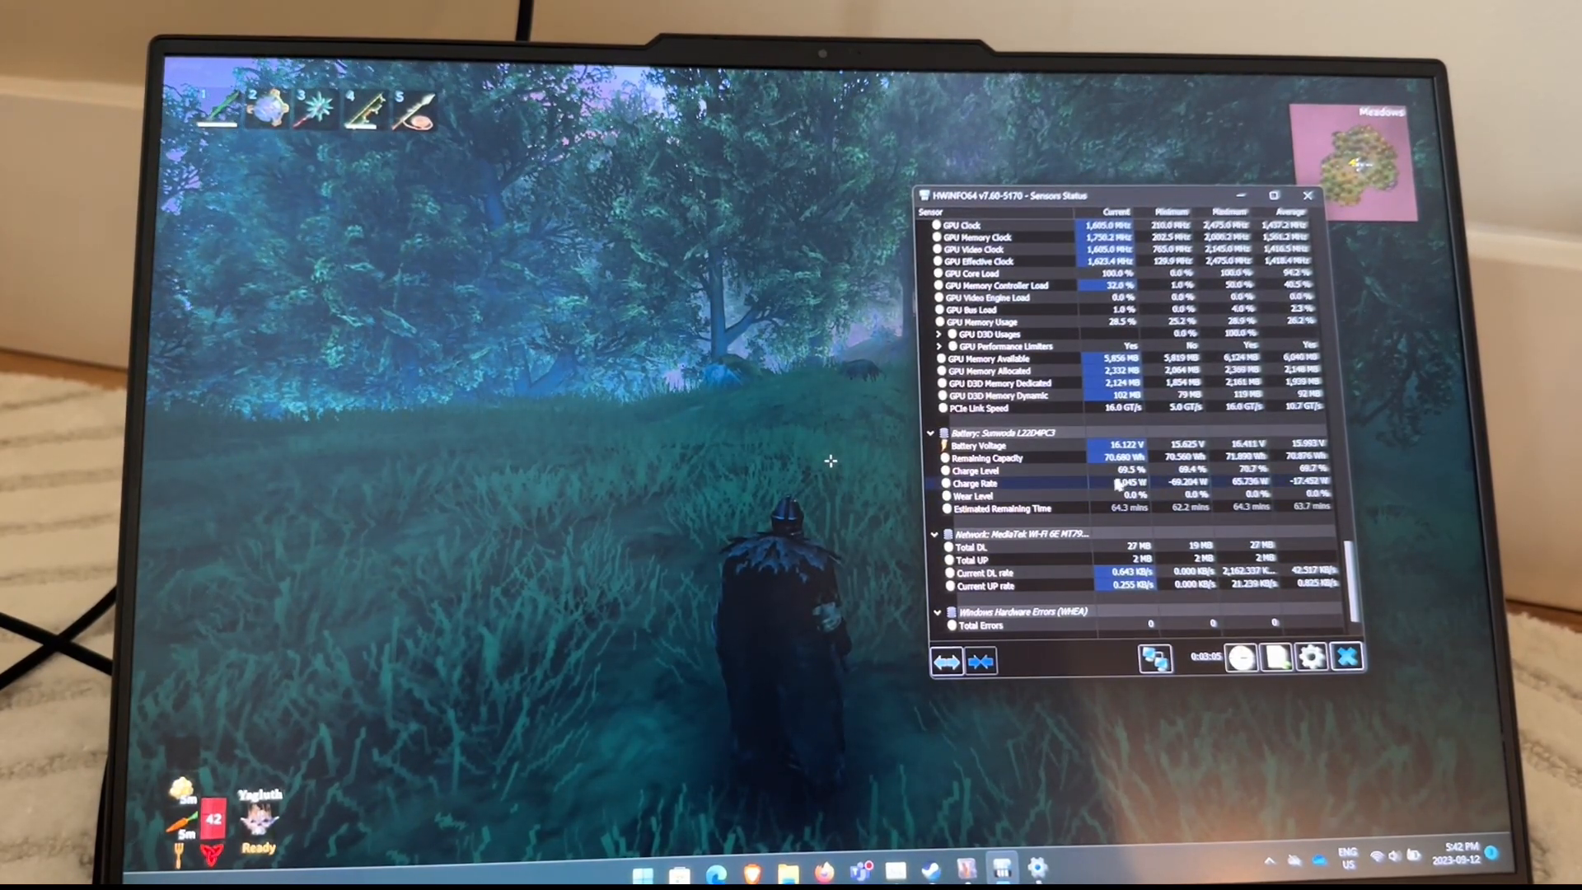
{"action": "mouse_move", "coordinate": [1115, 482]}
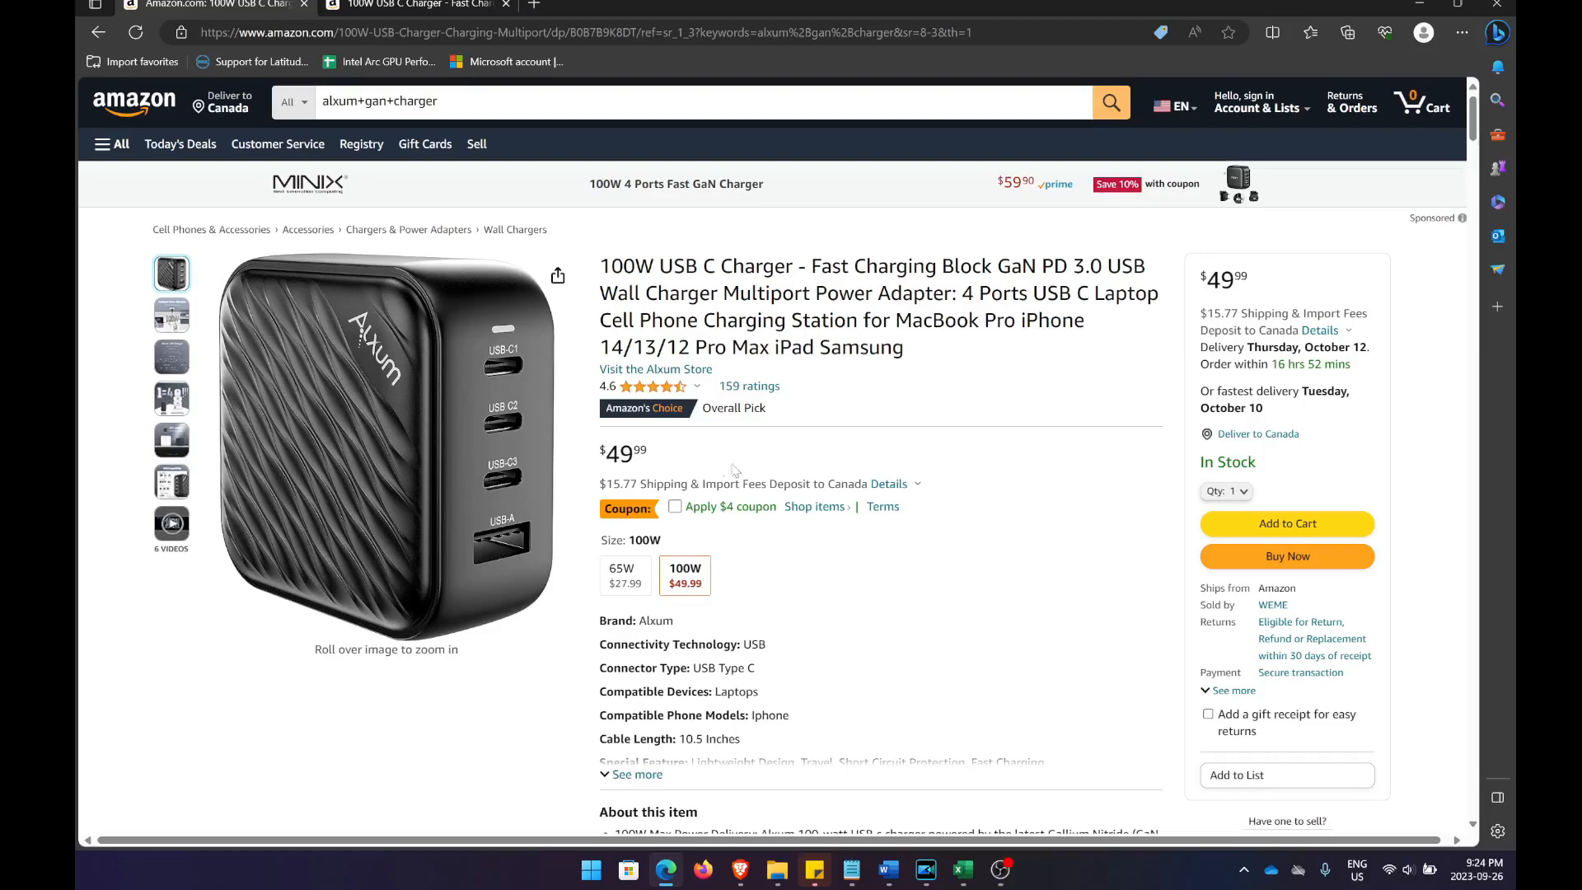
{"action": "mouse_move", "coordinate": [984, 431]}
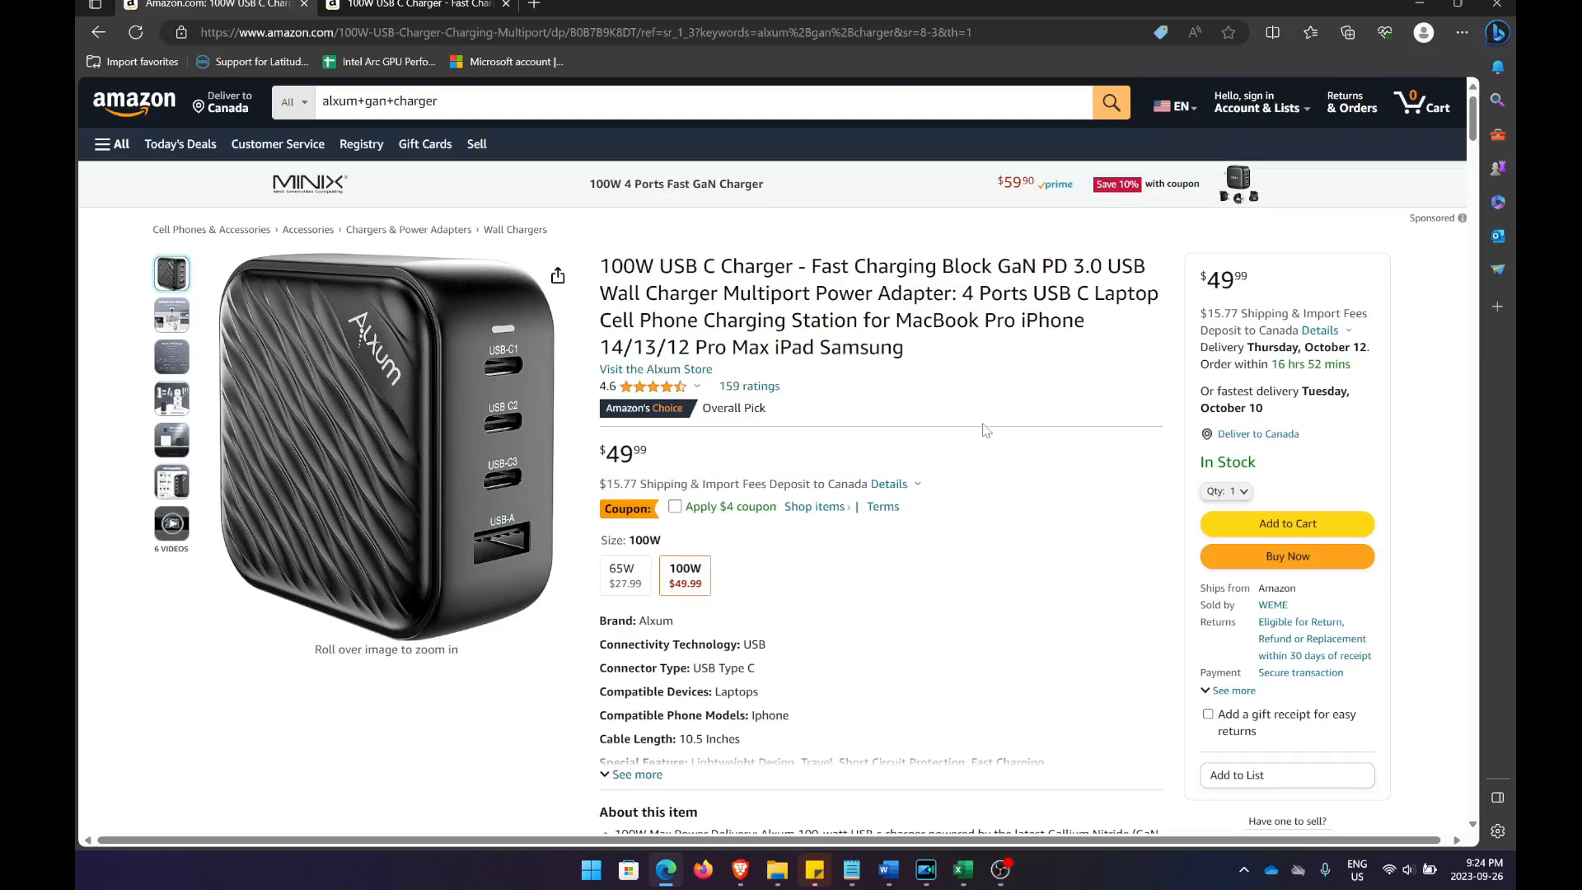
{"action": "mouse_move", "coordinate": [1105, 469]}
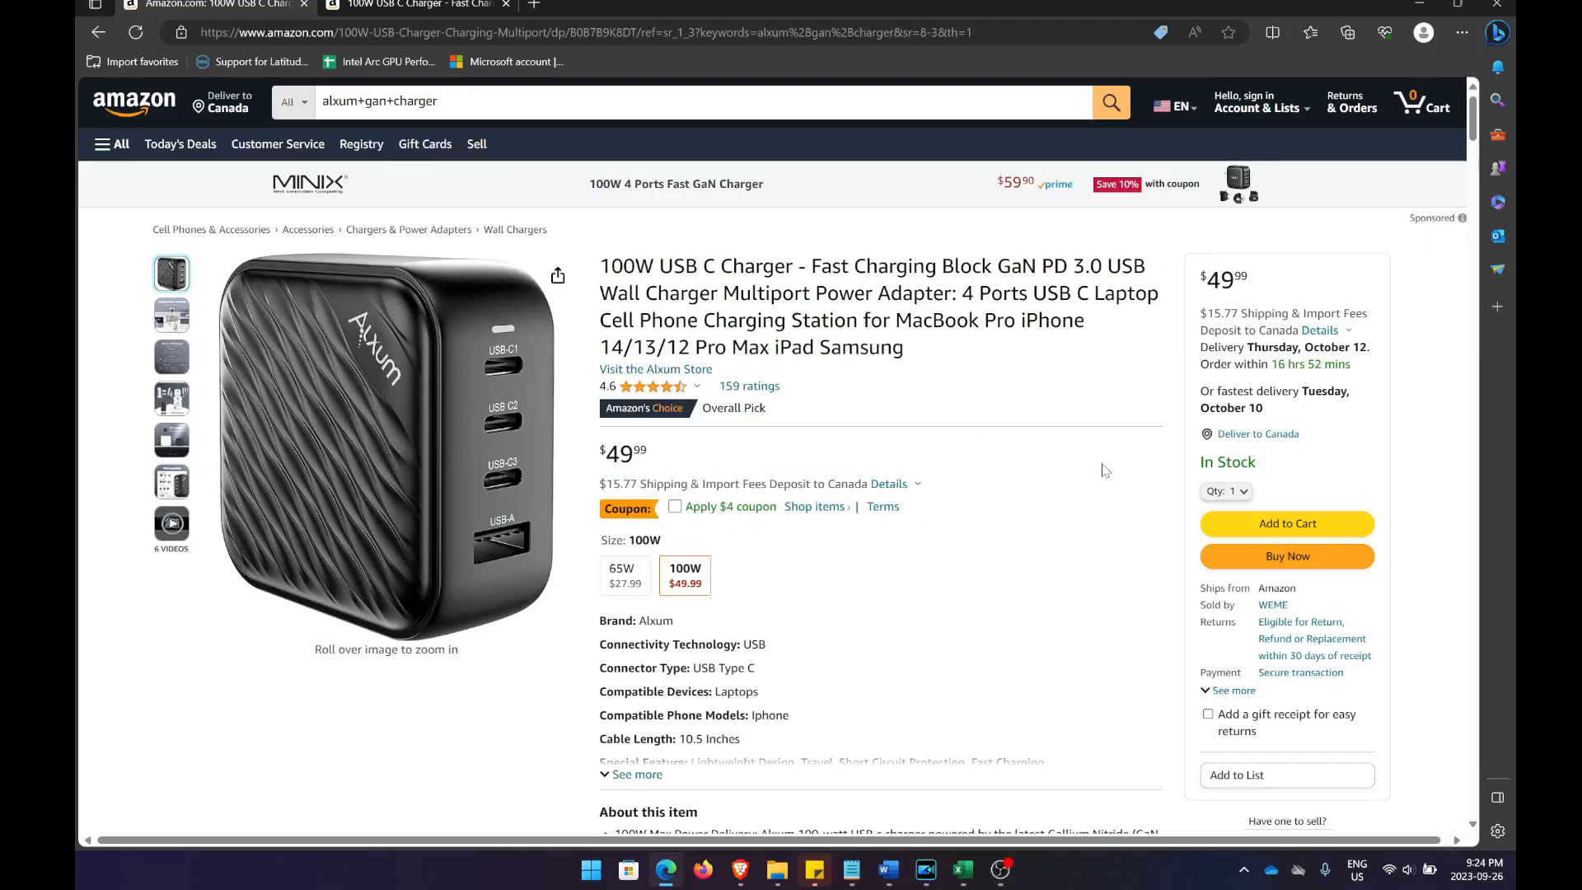
{"action": "mouse_move", "coordinate": [1047, 412]}
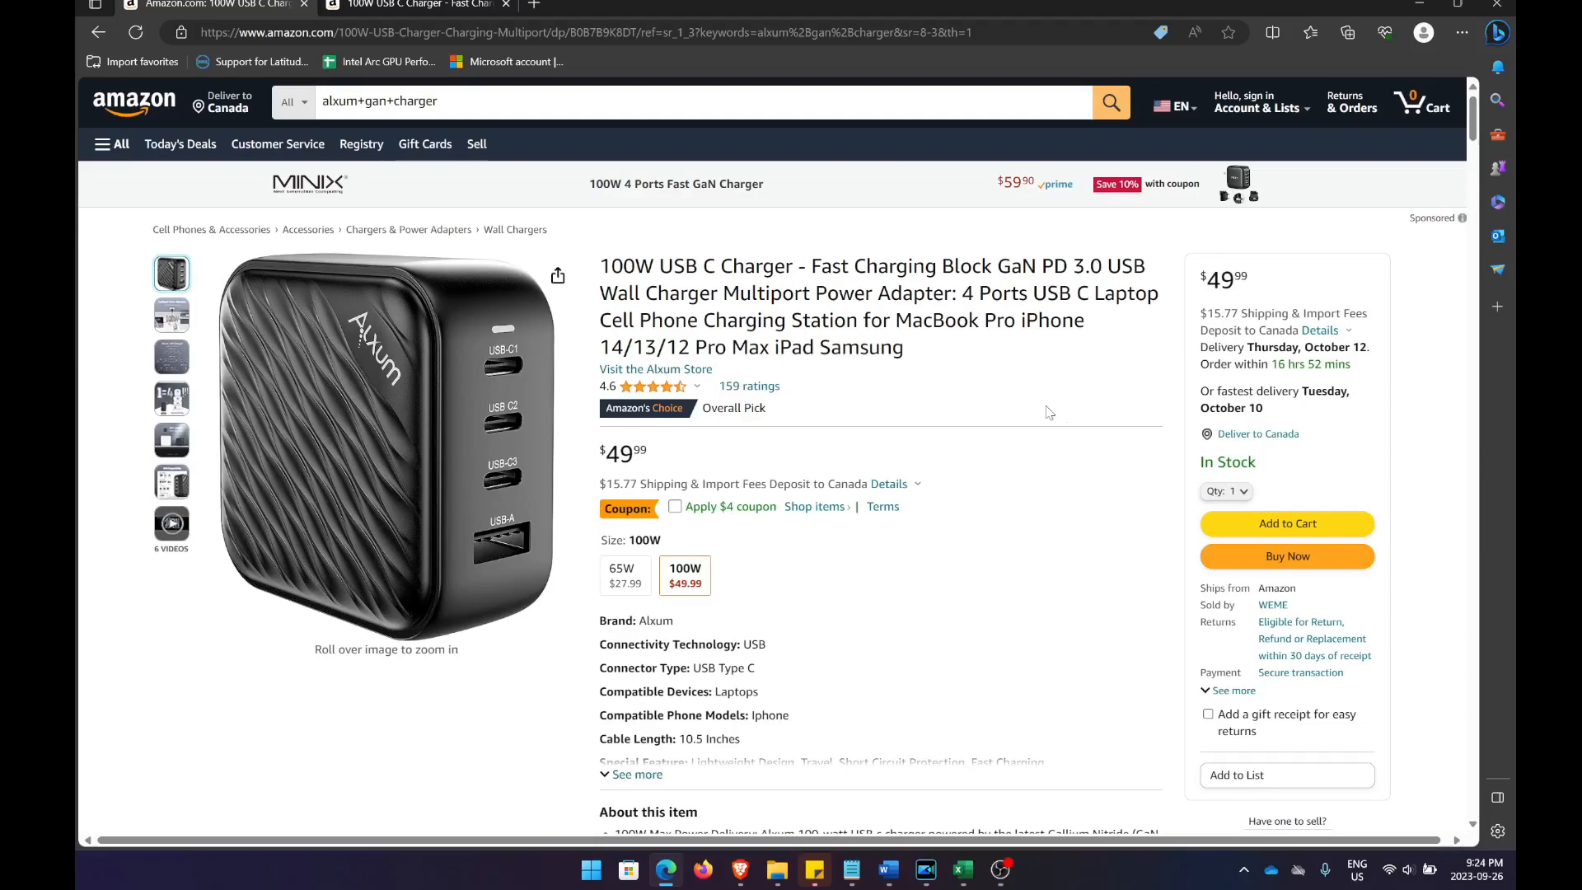
{"action": "mouse_move", "coordinate": [1042, 410]}
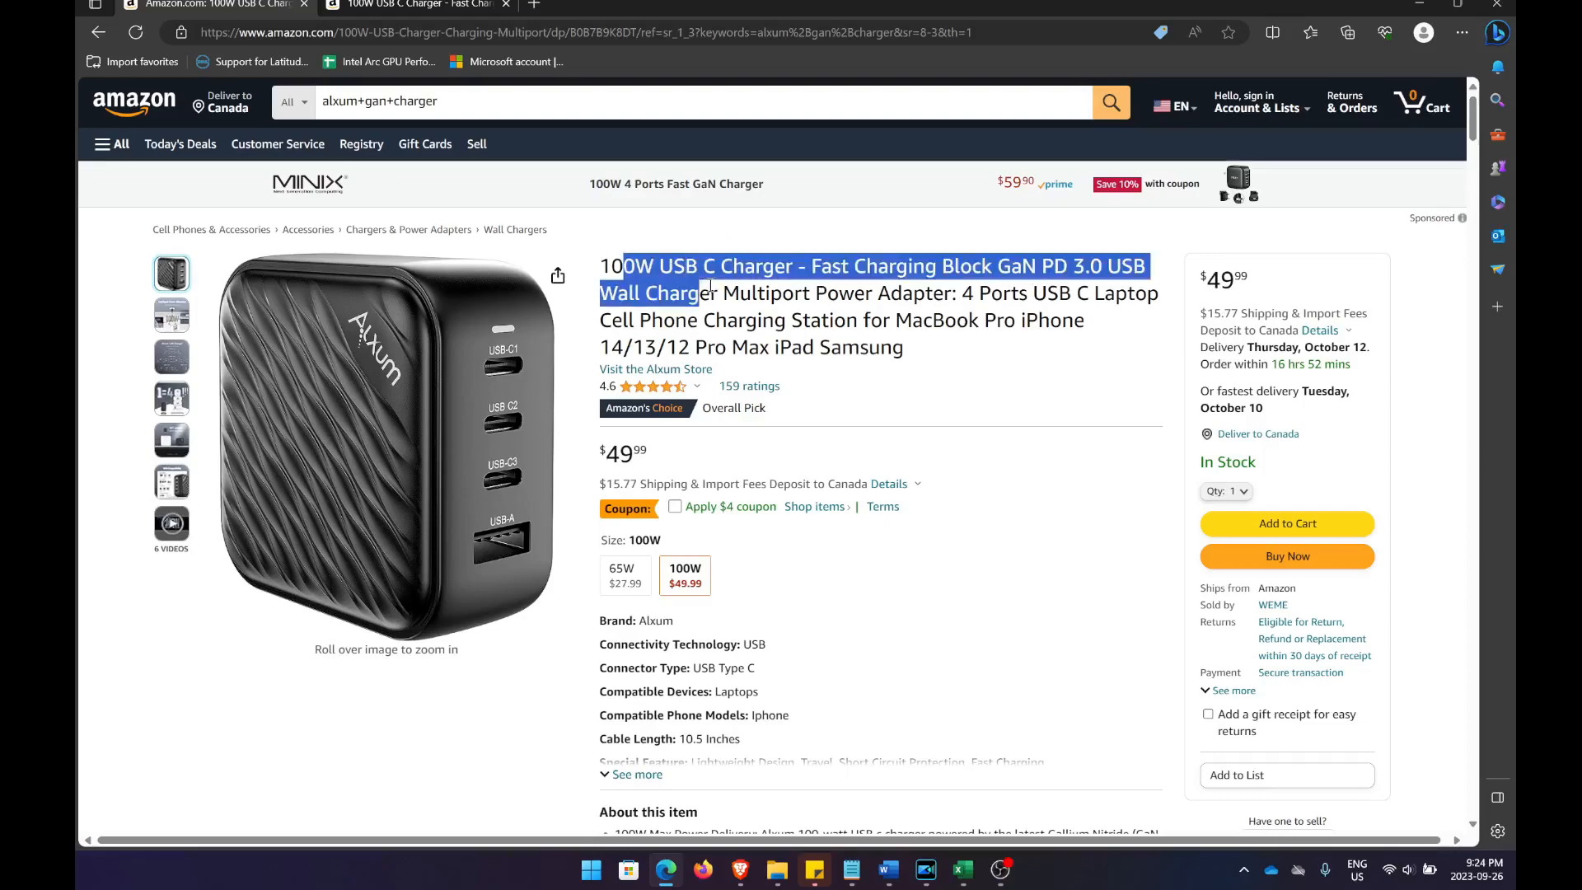
- Review the US 100W charger listing details and go to the Alxum brand store
{"action": "scroll", "scroll_direction": "down", "scroll_amount": 3}
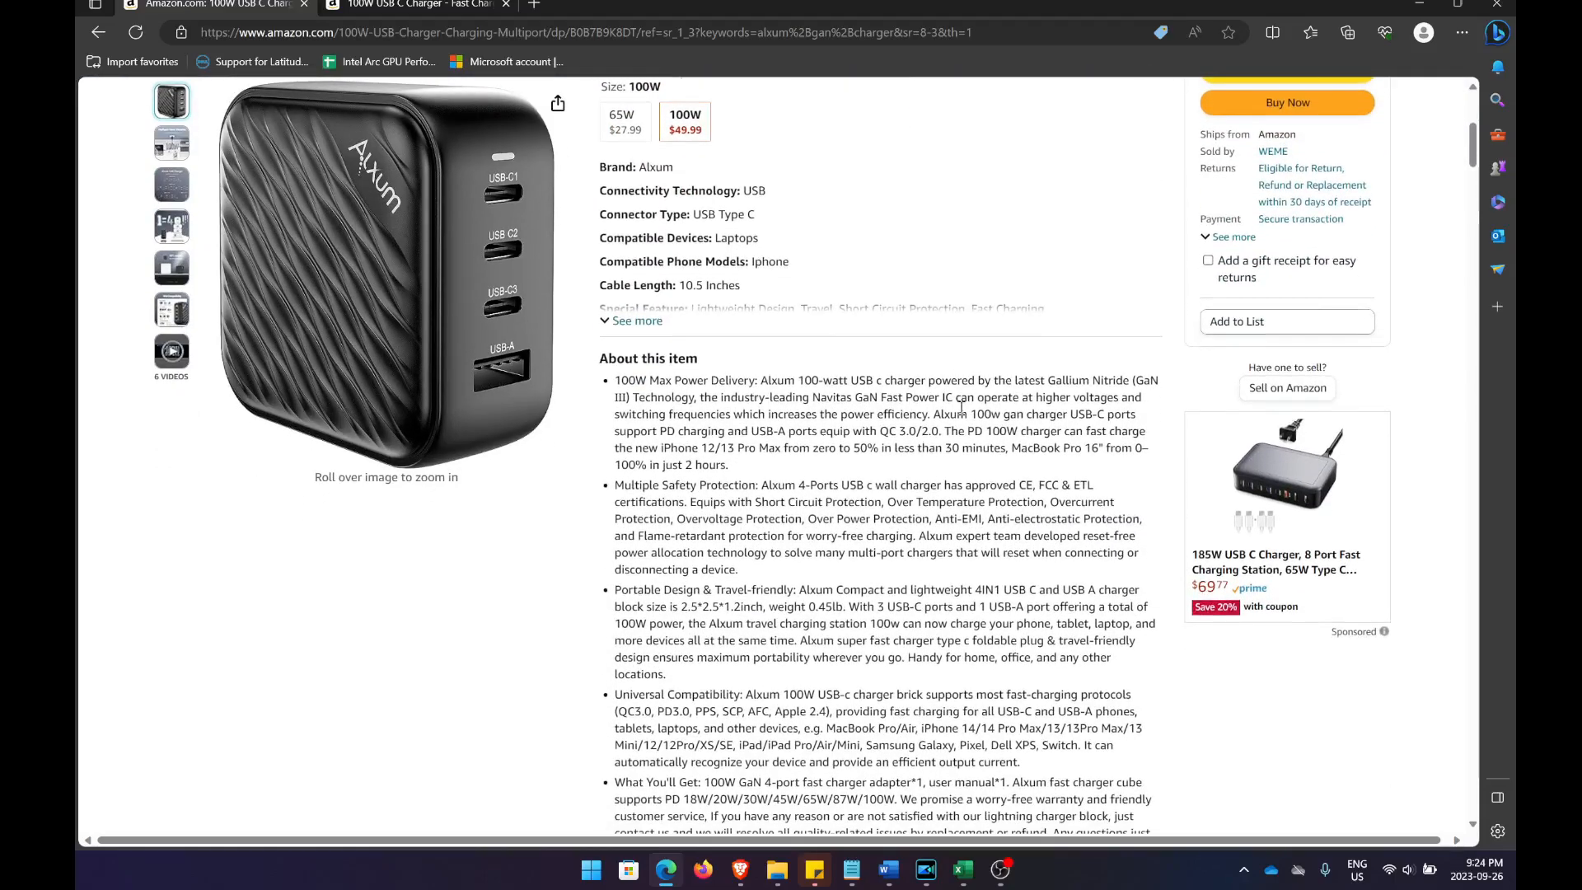
{"action": "scroll", "scroll_direction": "up", "scroll_amount": 3}
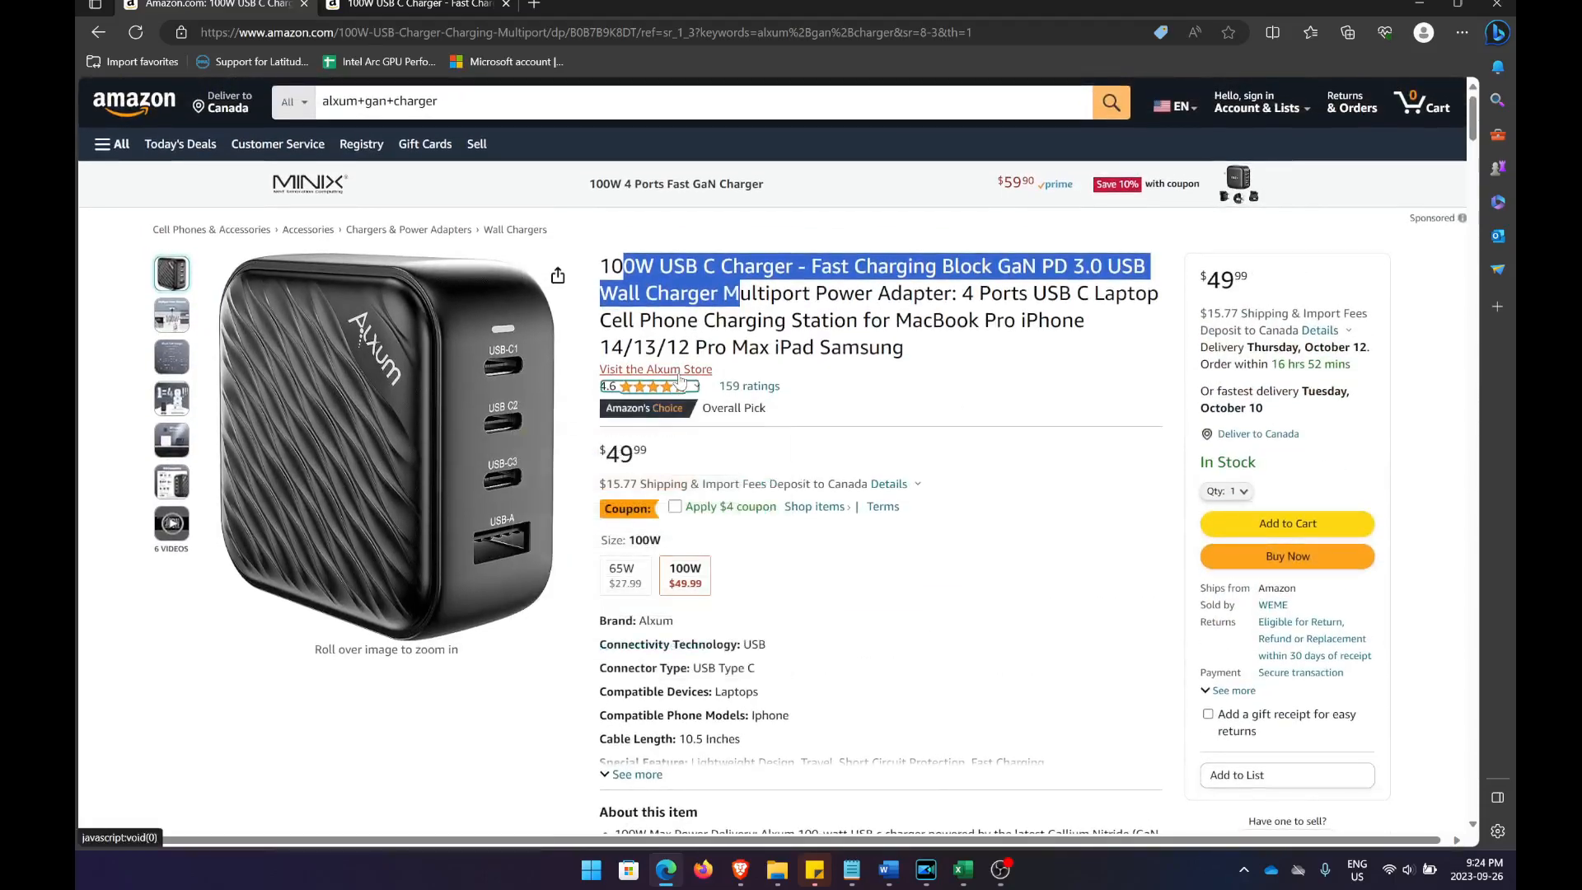
{"action": "left_click", "coordinate": [655, 368]}
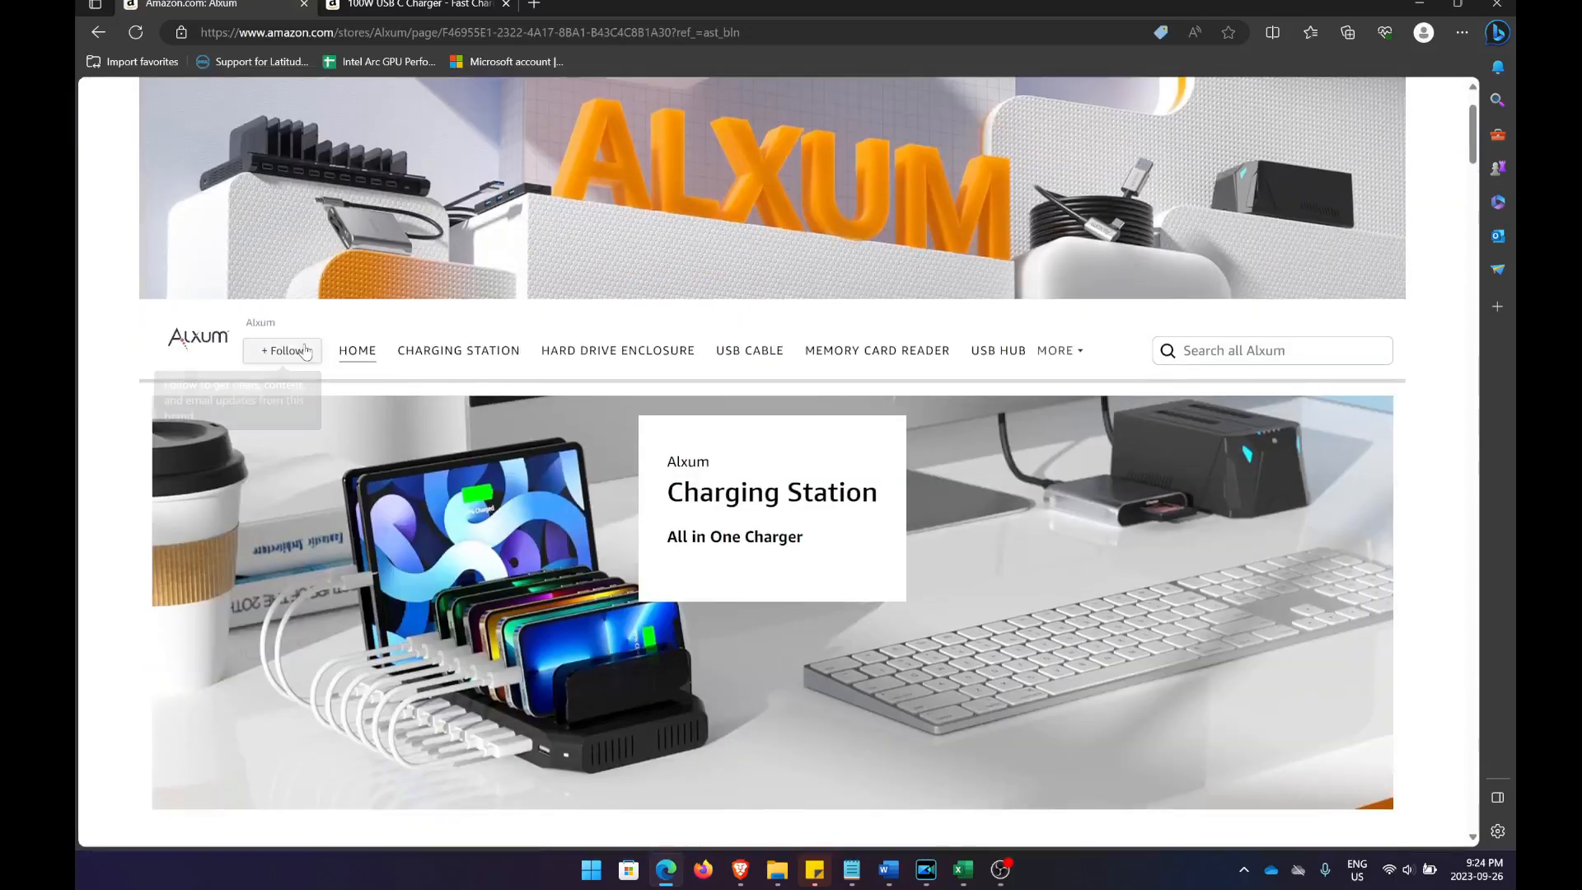
- Browse the Alxum store's charging stations, drive adapters and card readers, then switch to the Amazon.ca listing
{"action": "scroll", "scroll_direction": "down", "scroll_amount": 3}
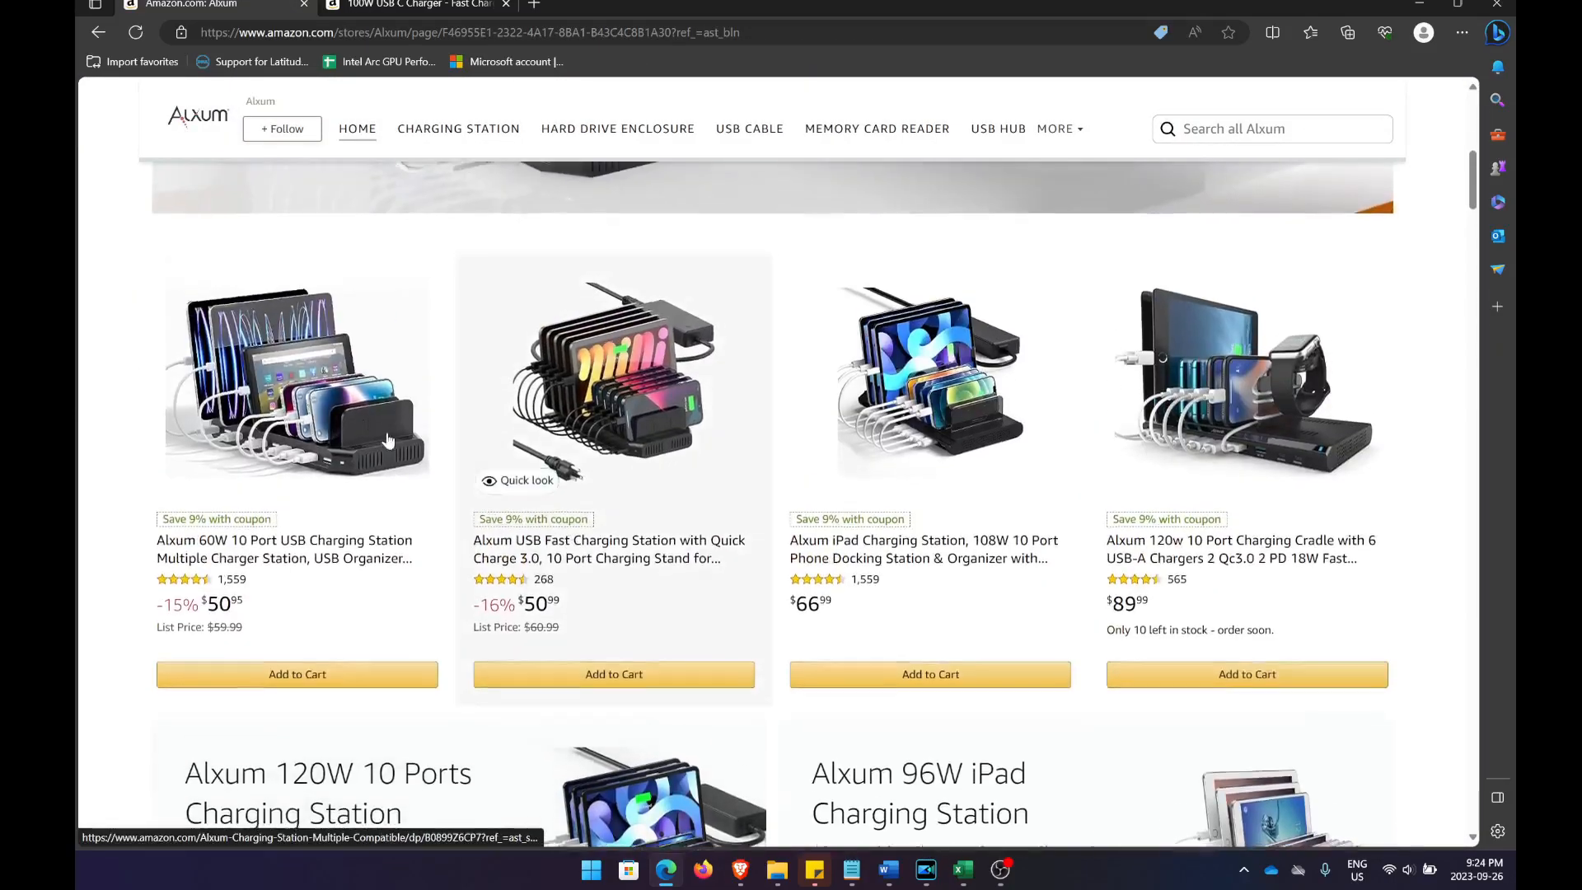
{"action": "scroll", "scroll_direction": "down", "scroll_amount": 3}
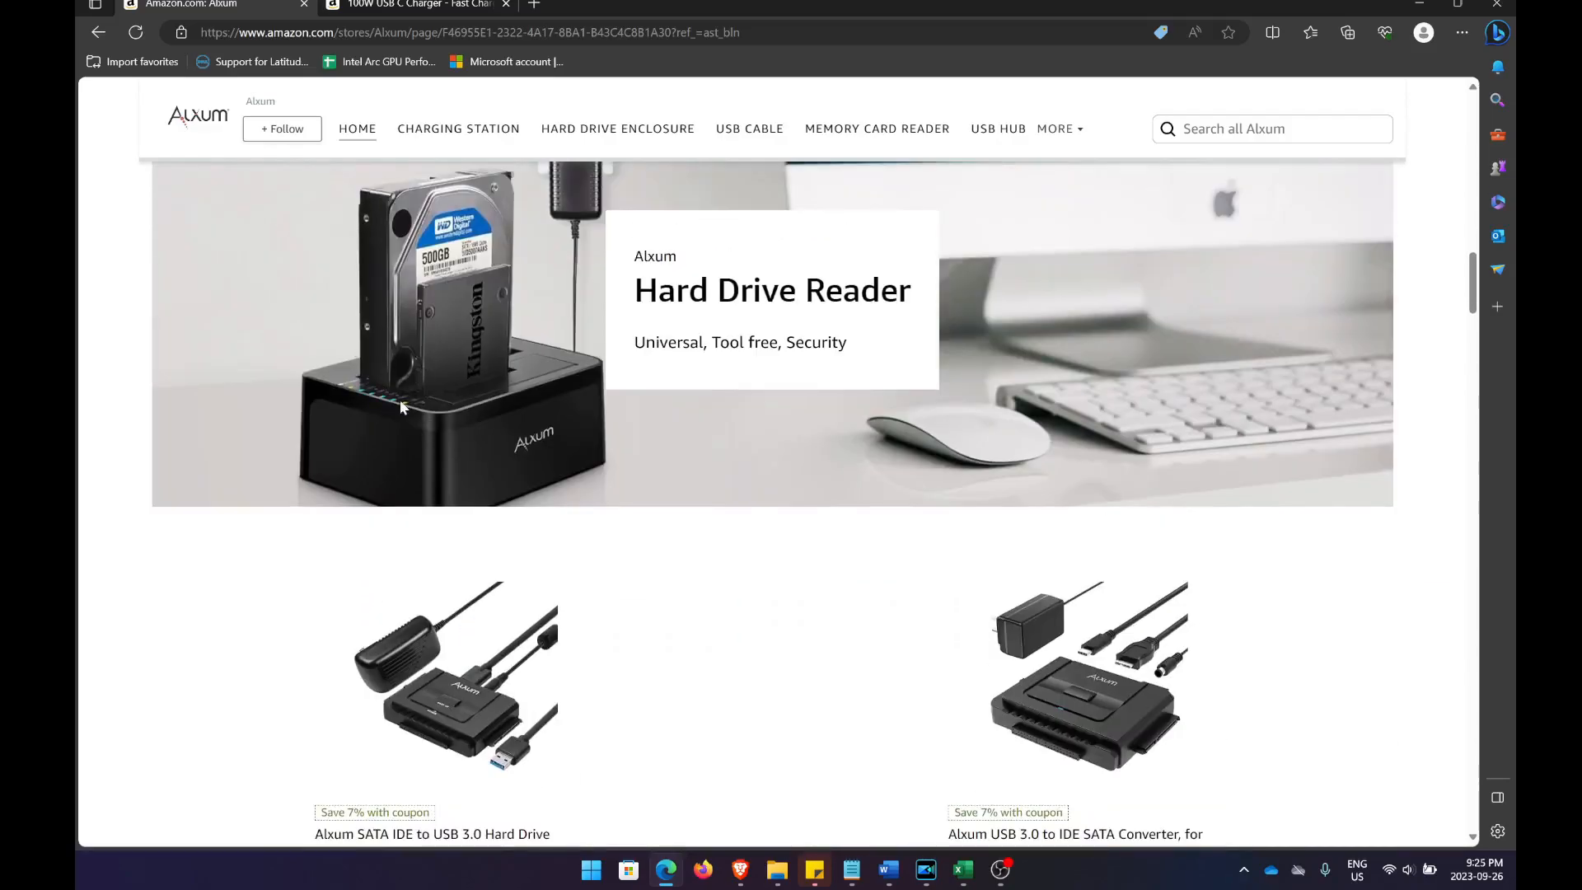
{"action": "scroll", "scroll_direction": "down", "scroll_amount": 3}
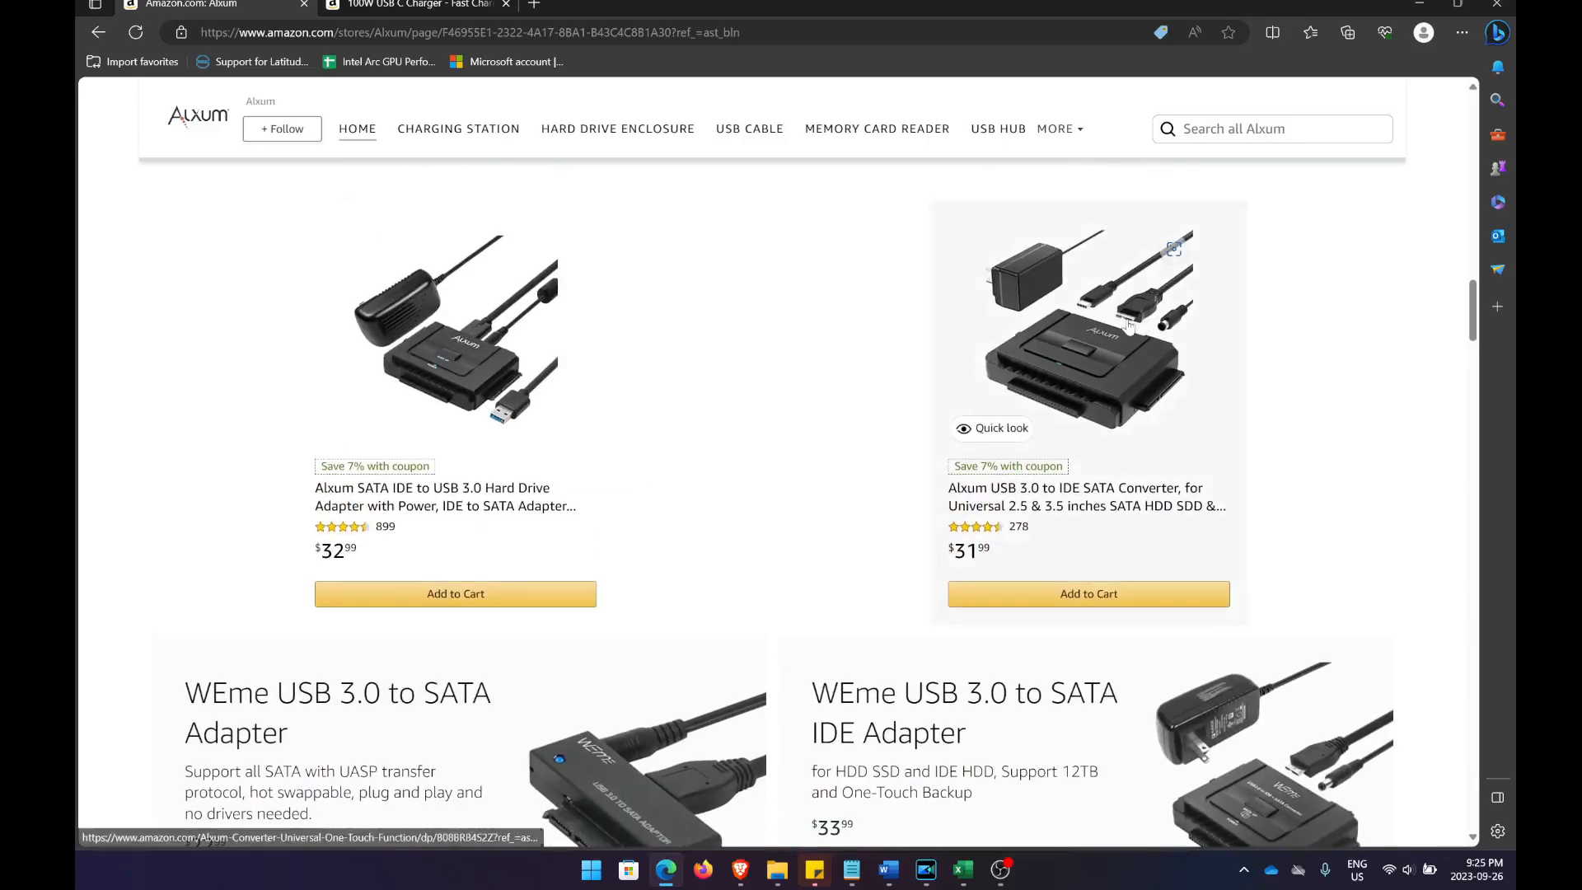
{"action": "scroll", "scroll_direction": "down", "scroll_amount": 3}
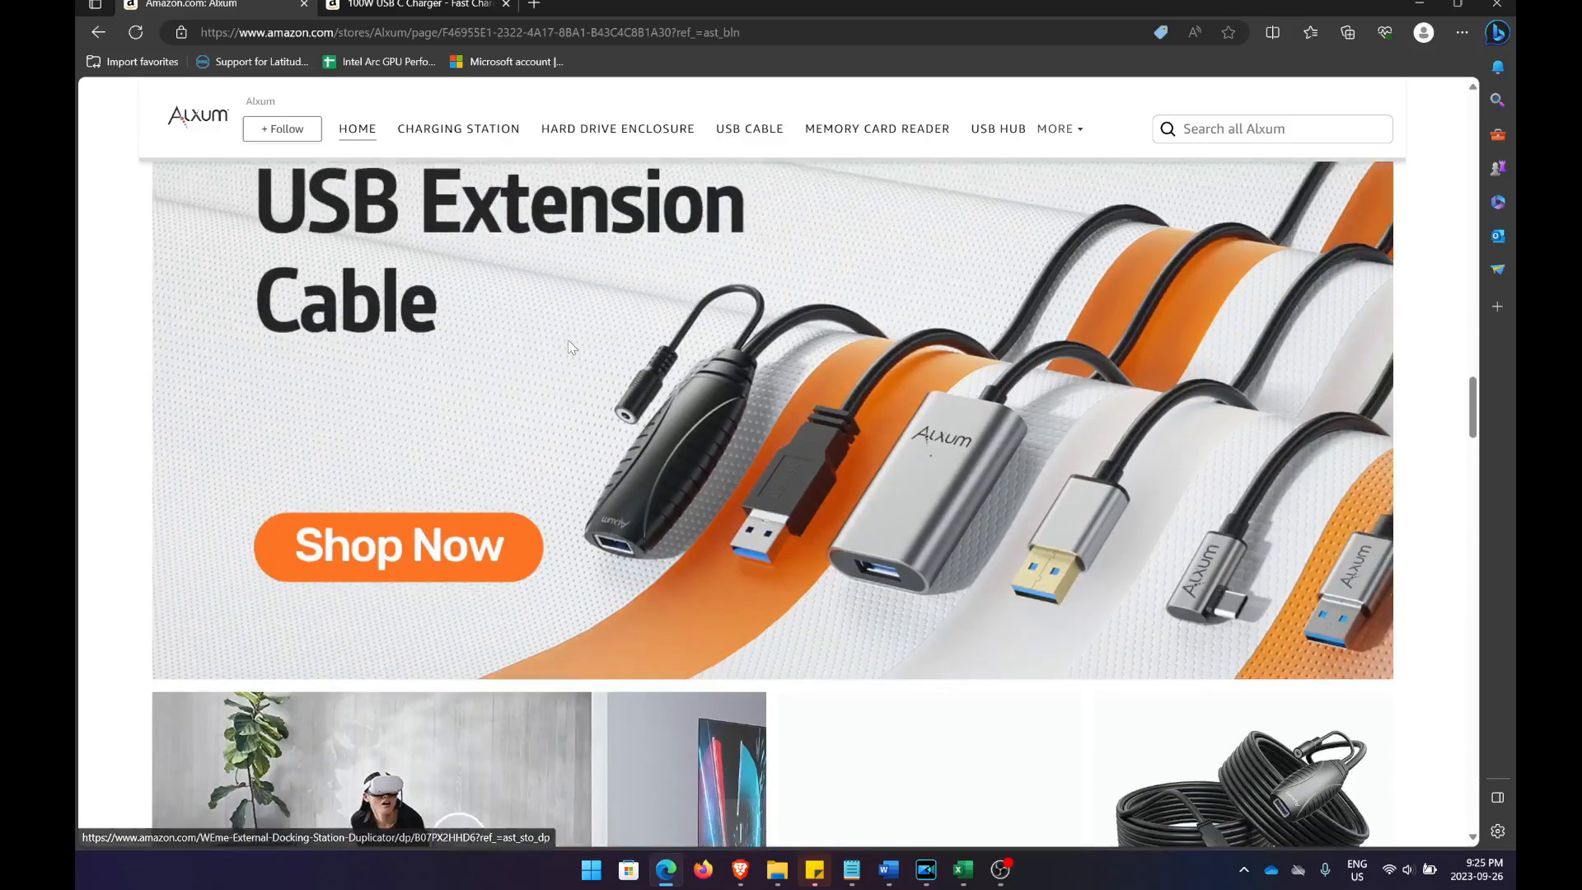
{"action": "scroll", "scroll_direction": "down", "scroll_amount": 3}
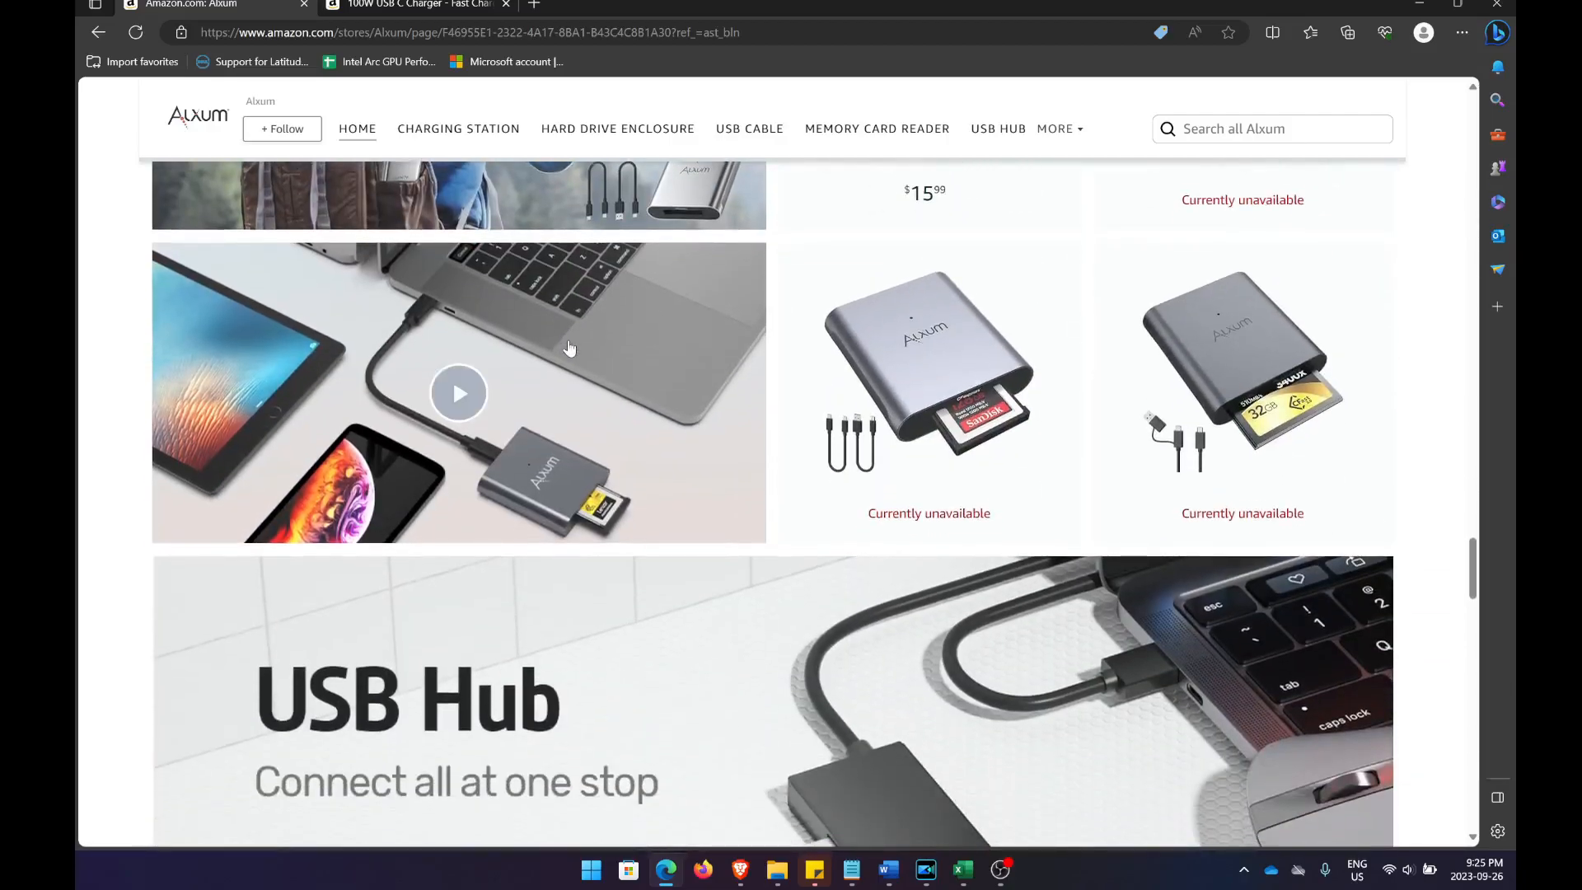
{"action": "left_click", "coordinate": [417, 8]}
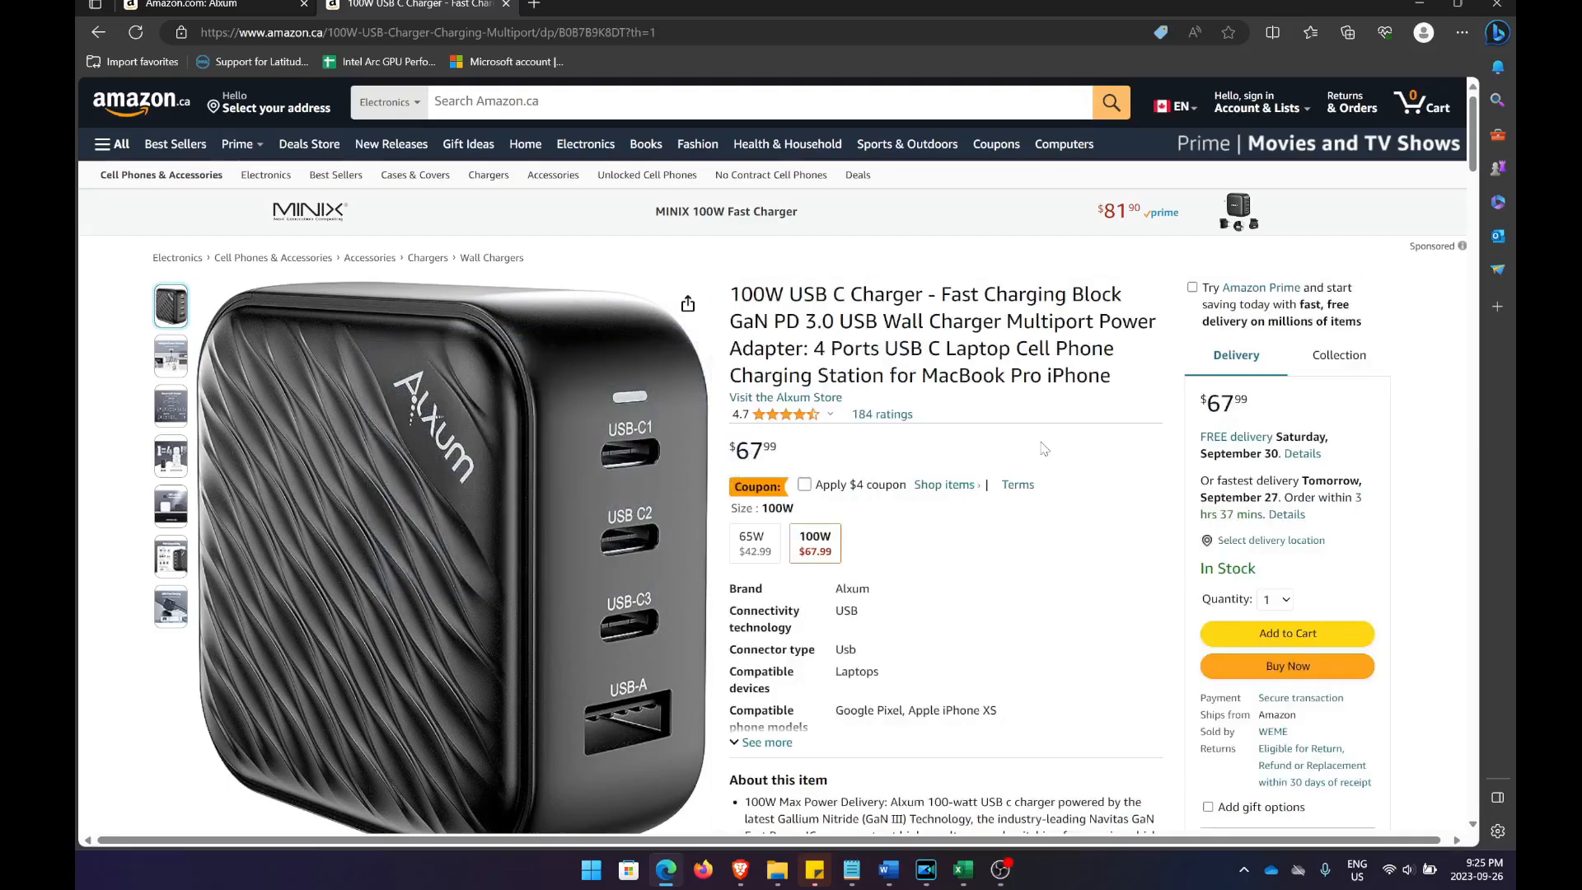
{"action": "mouse_move", "coordinate": [923, 476]}
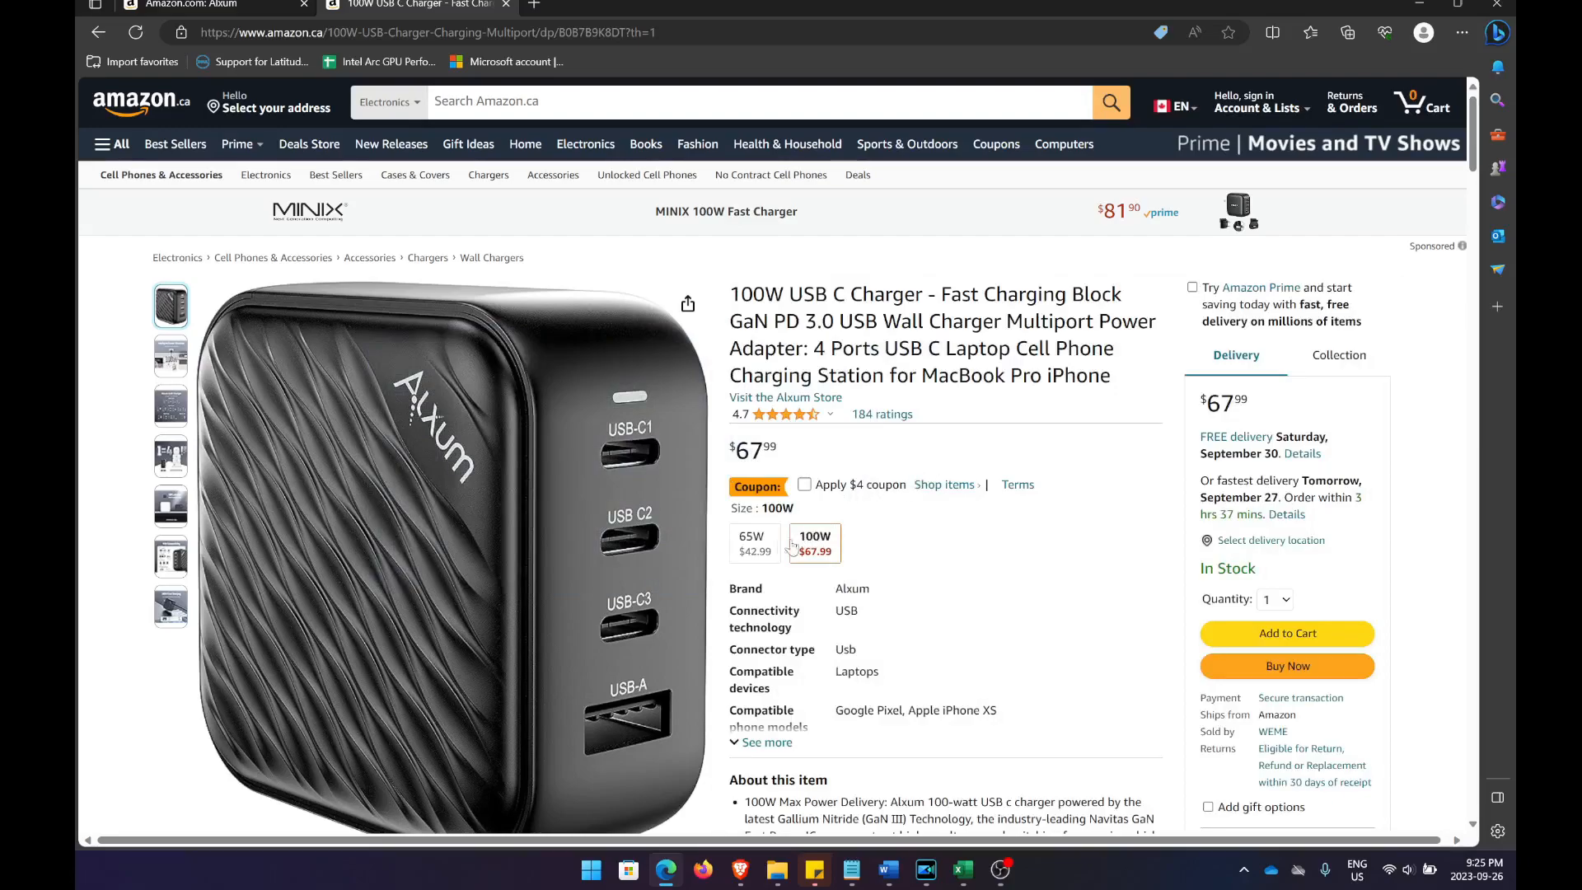
- Compare the 65W charger at $42.99, then return to the 100W version at $67.99
{"action": "left_click", "coordinate": [752, 543]}
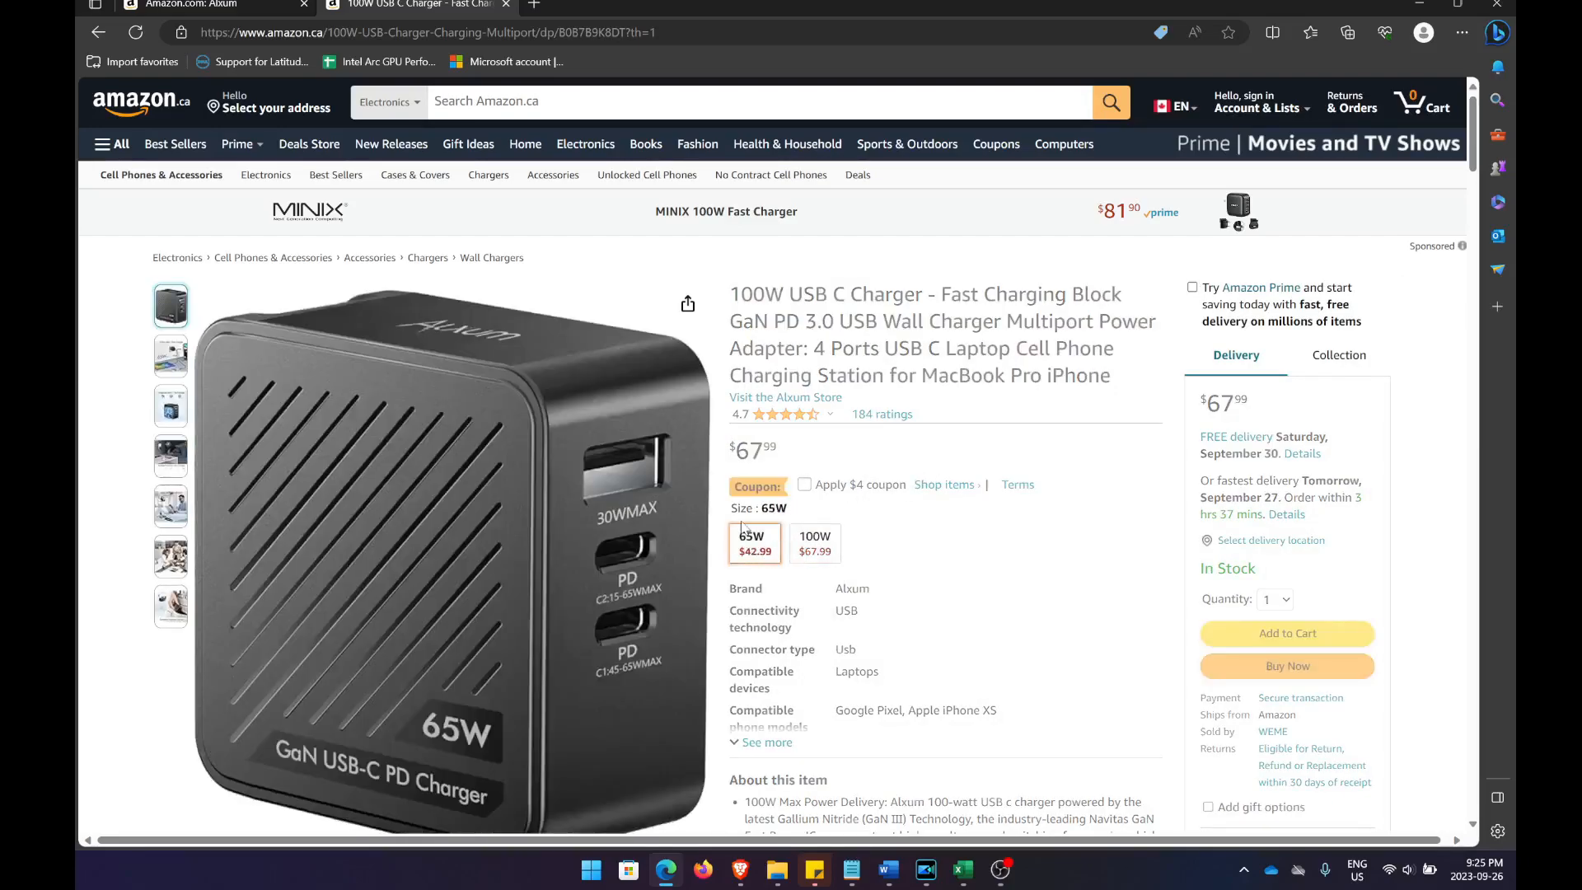
{"action": "left_click", "coordinate": [754, 542]}
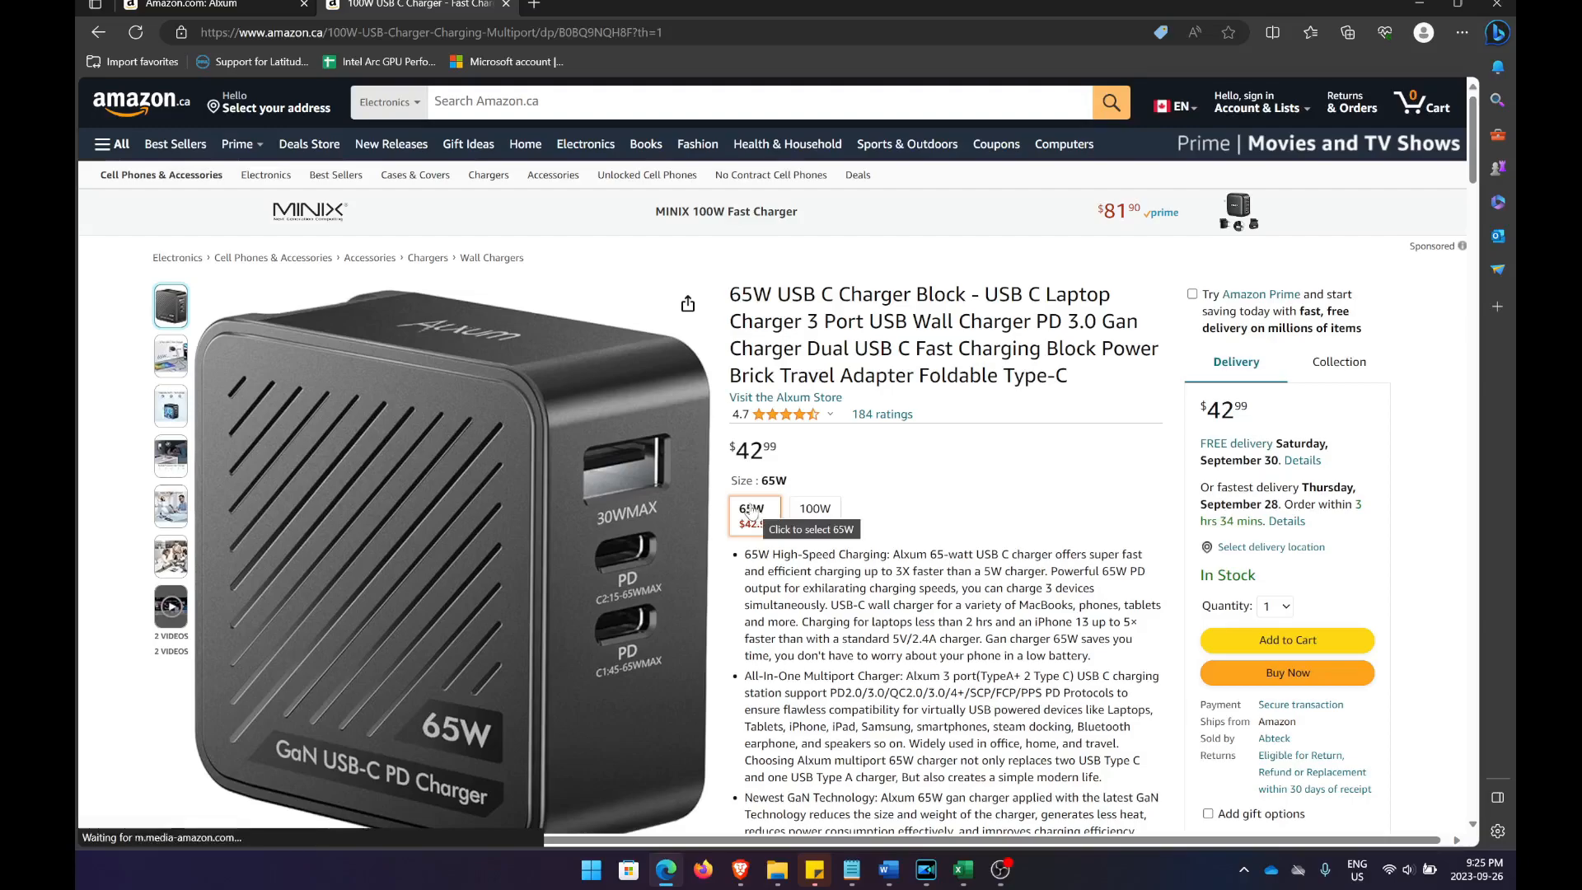
{"action": "left_click", "coordinate": [814, 515]}
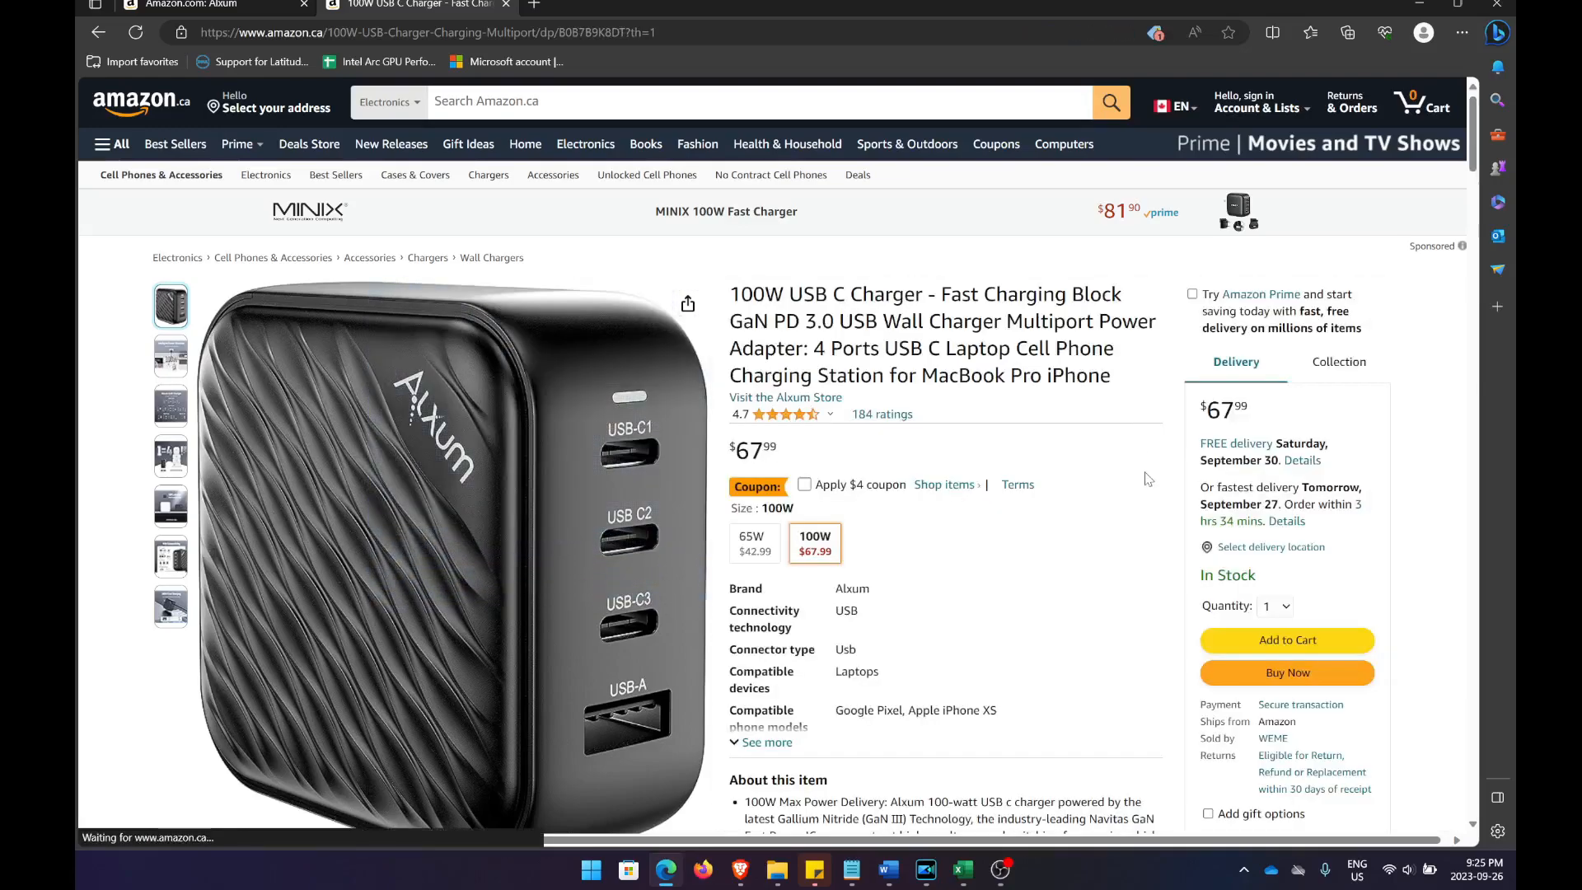
- Review the Canadian listing down to its About this item feature list
{"action": "scroll", "scroll_direction": "down", "scroll_amount": 3}
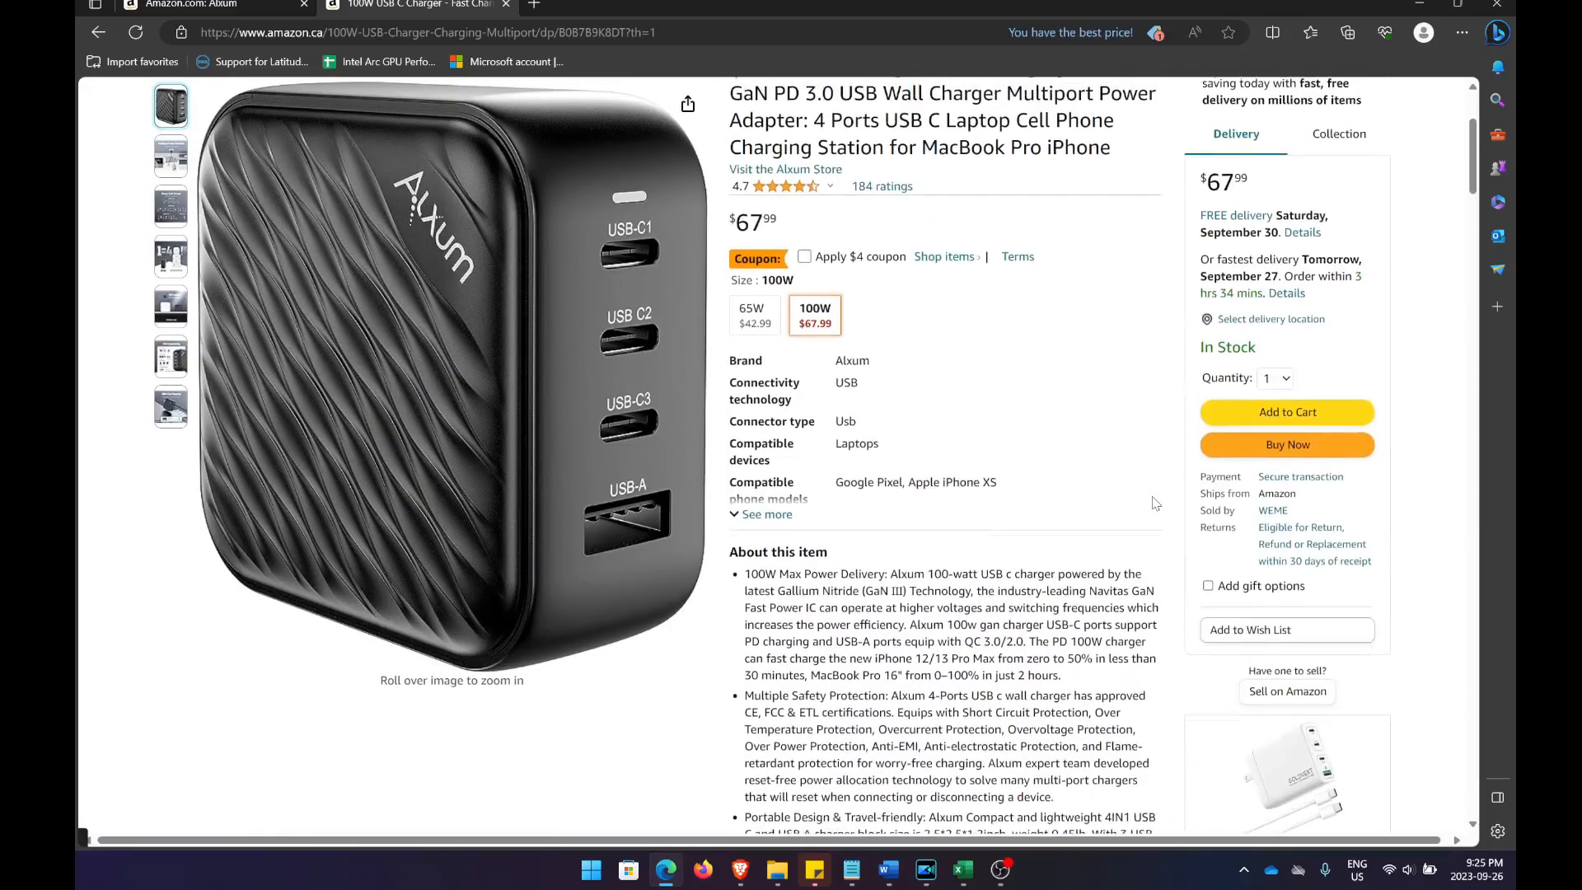
{"action": "scroll", "scroll_direction": "up", "scroll_amount": 3}
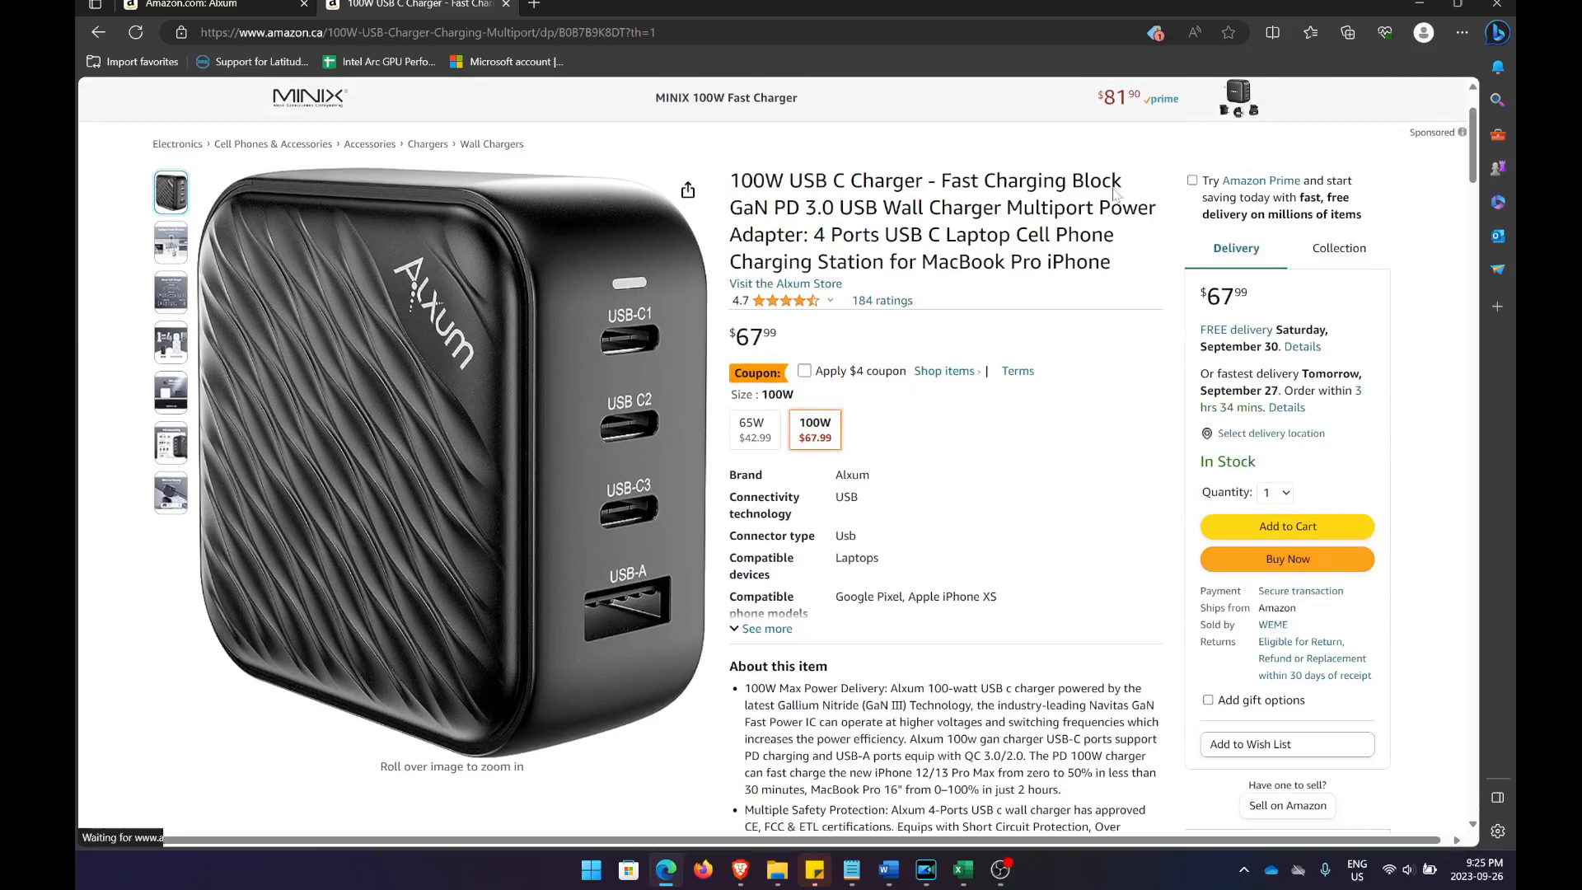
{"action": "left_click", "coordinate": [785, 283]}
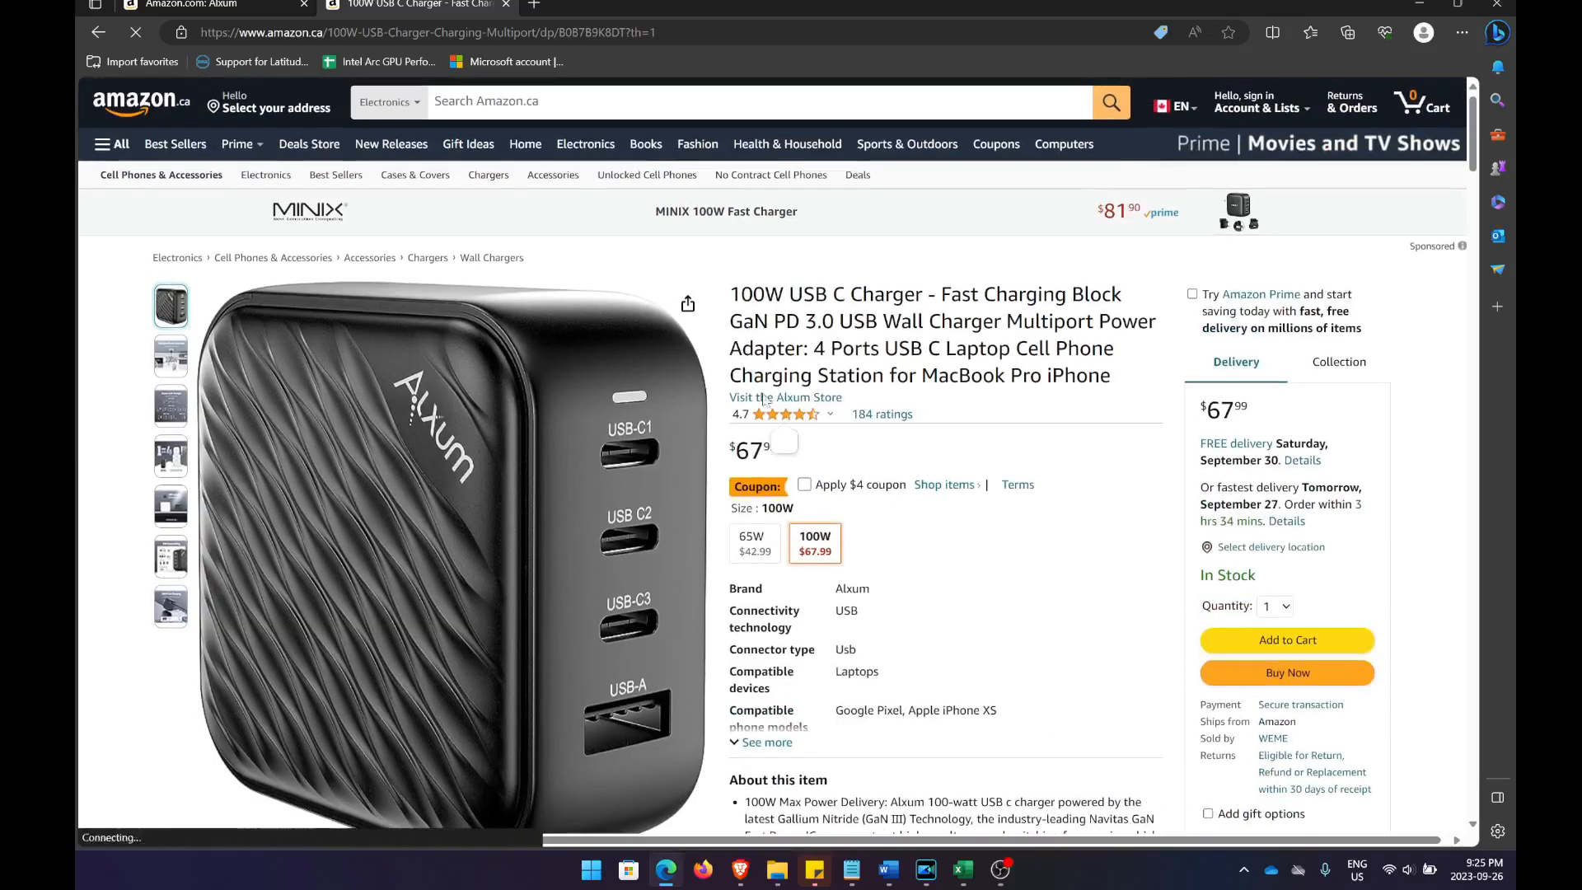
{"action": "mouse_move", "coordinate": [917, 248]}
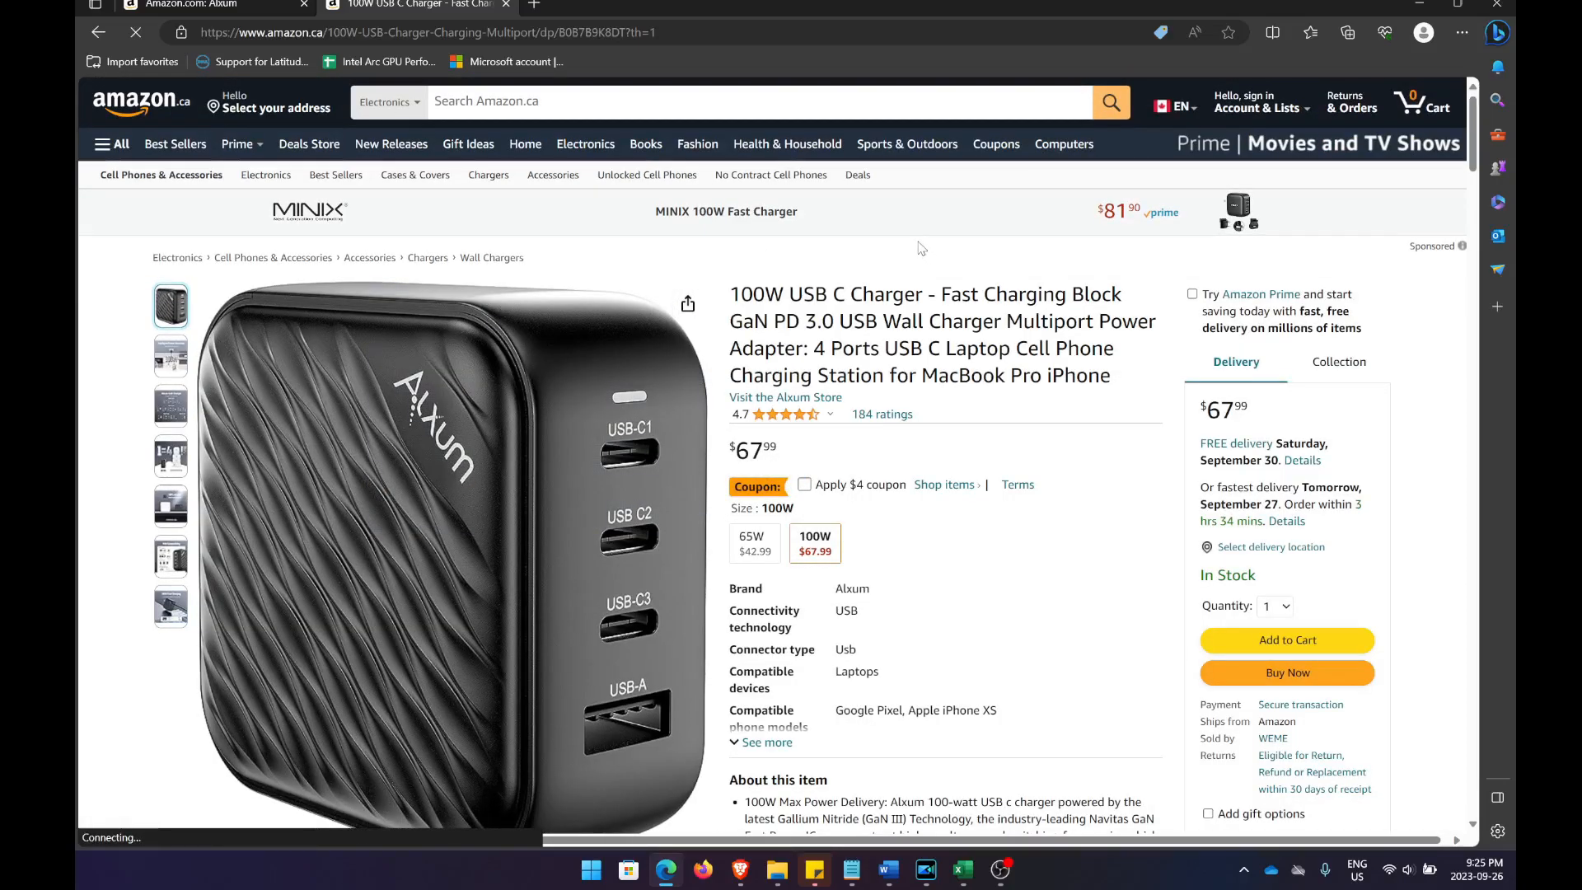
{"action": "mouse_move", "coordinate": [271, 229]}
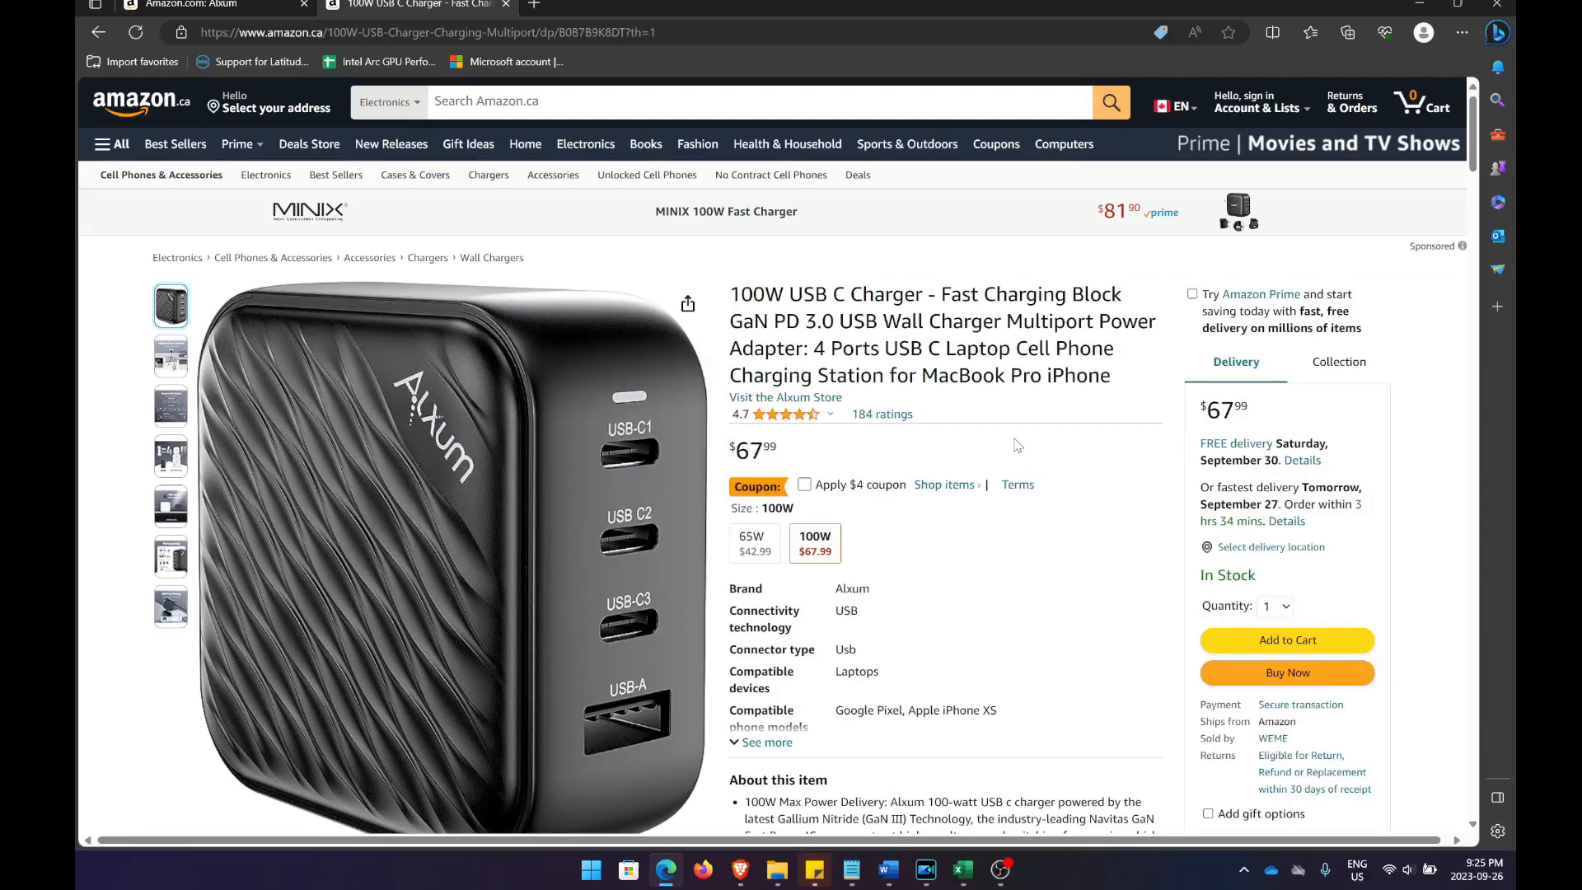
{"action": "mouse_move", "coordinate": [867, 314]}
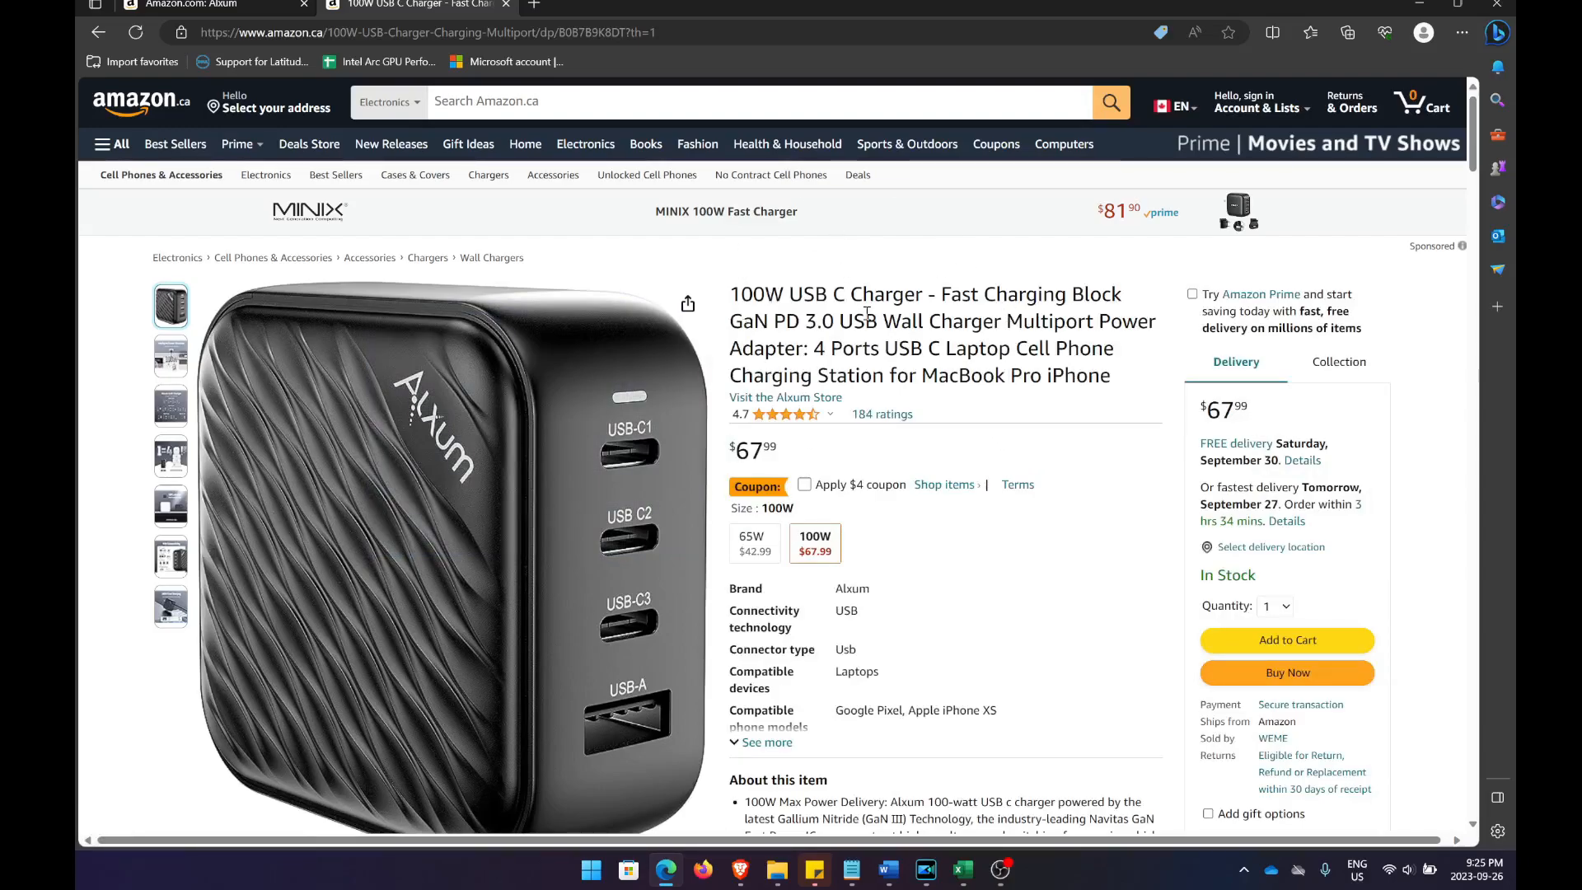
{"action": "mouse_move", "coordinate": [1049, 467]}
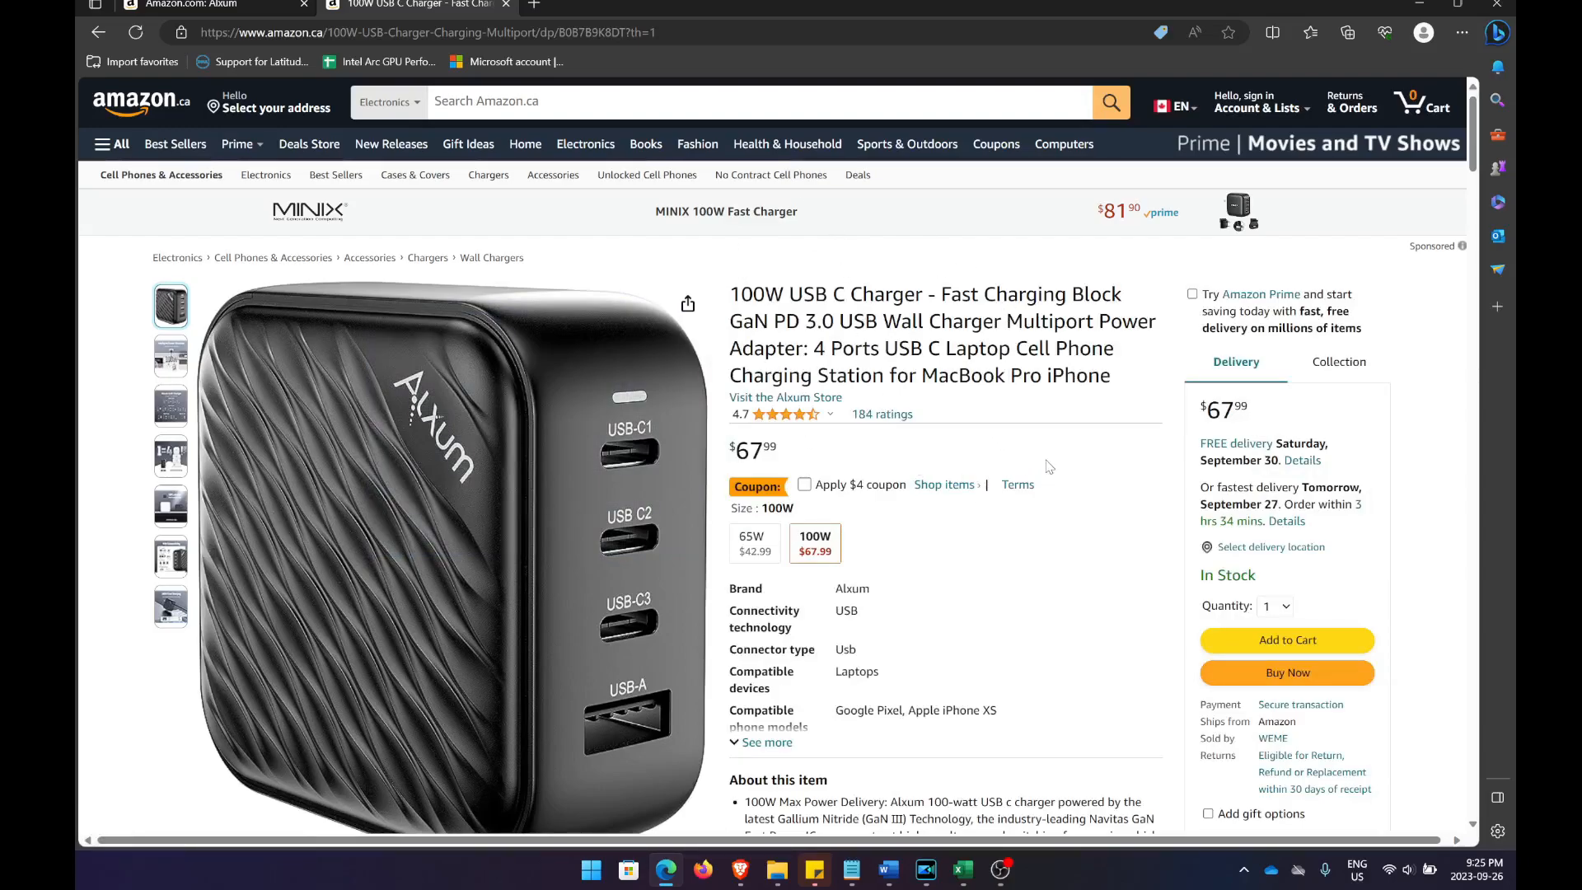
{"action": "mouse_move", "coordinate": [933, 394]}
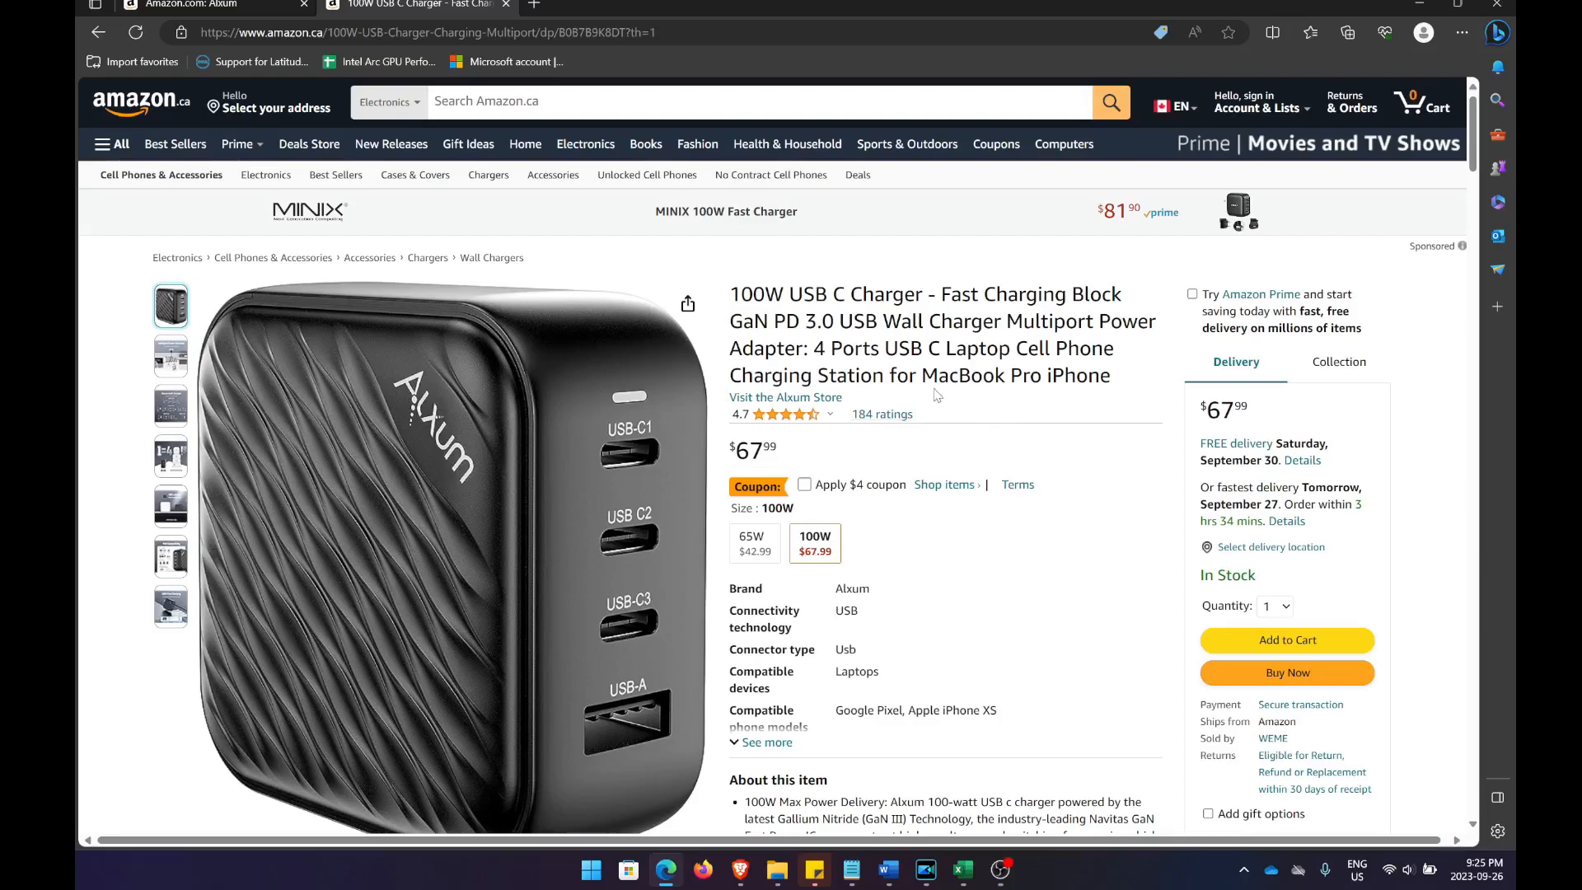
{"action": "scroll", "scroll_direction": "down", "scroll_amount": 3}
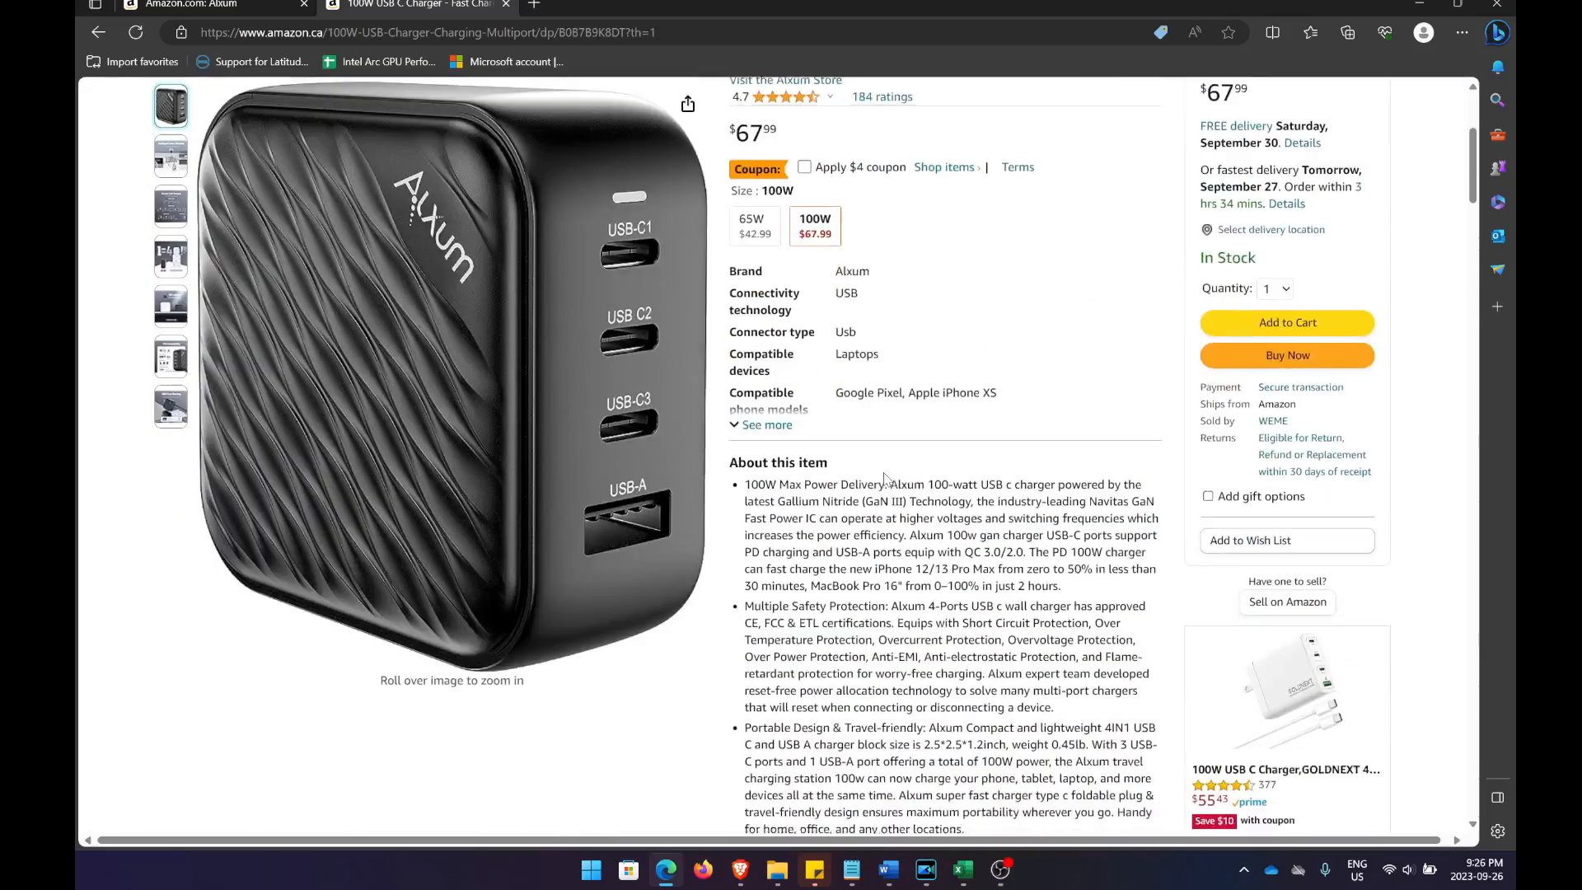